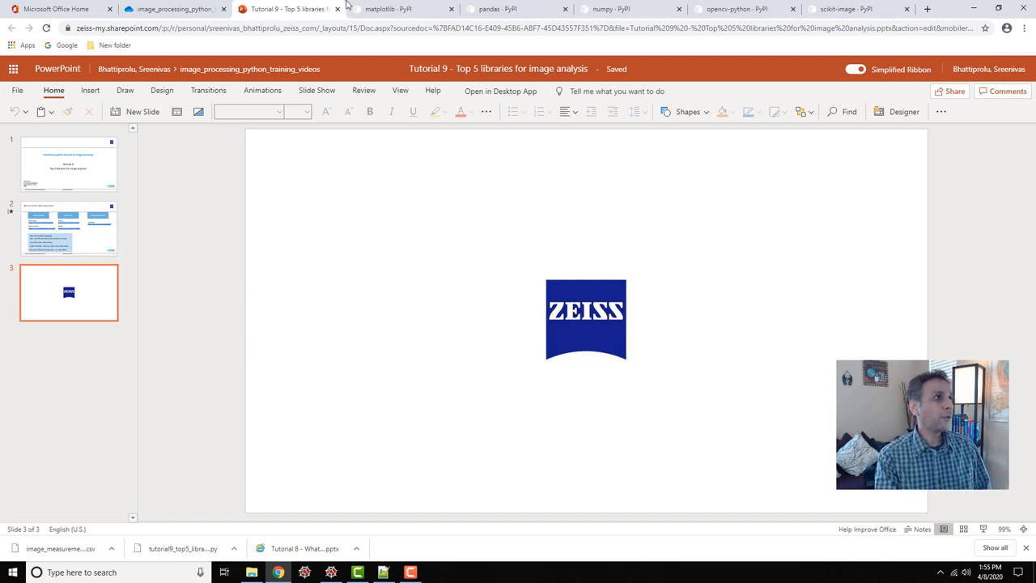
Step: Show the scikit-image 0.16.2 PyPI page with its pip install command
left_click(849, 9)
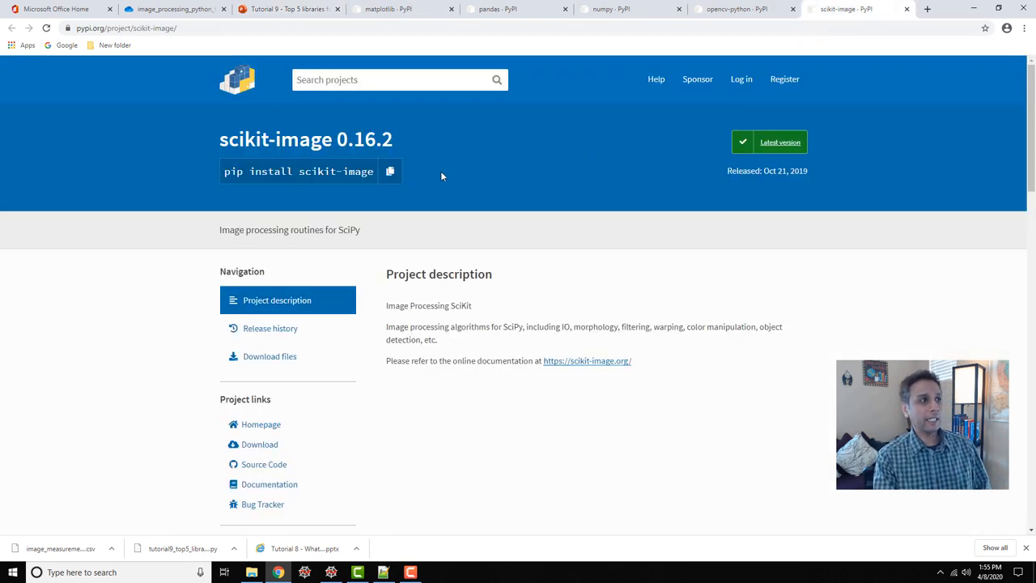
mouse_move(125, 145)
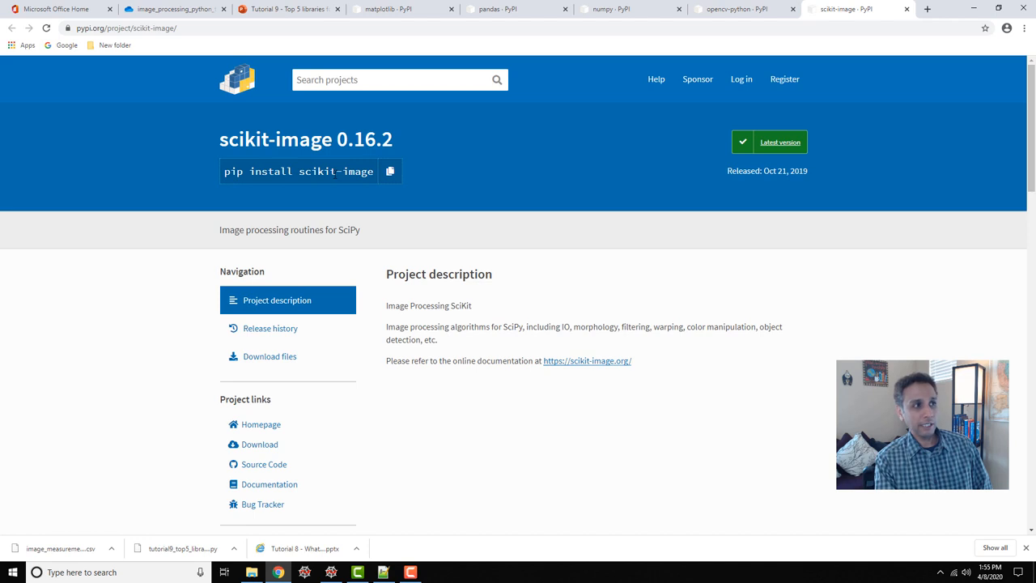
mouse_move(390, 170)
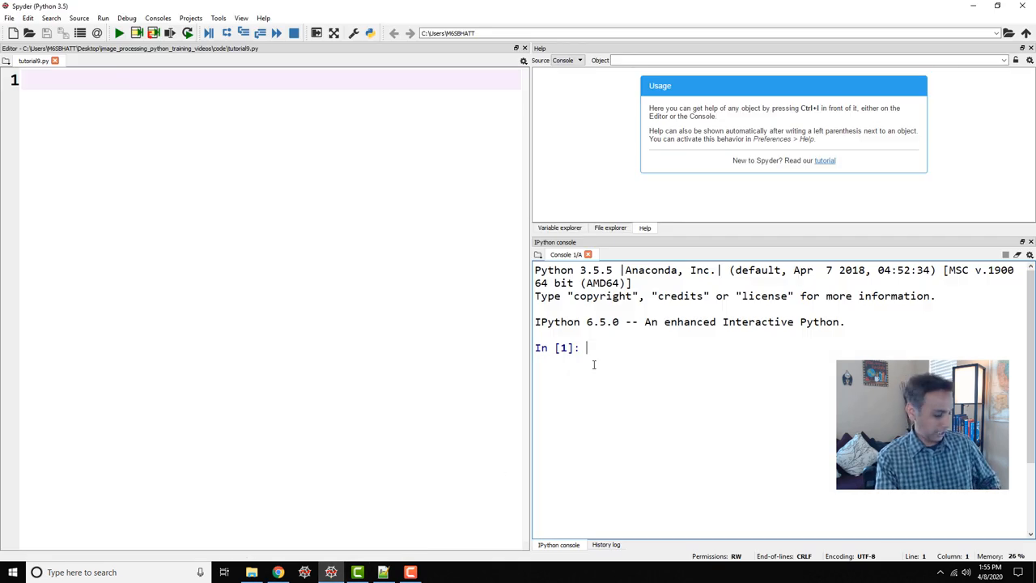
type("pip install scikit-image")
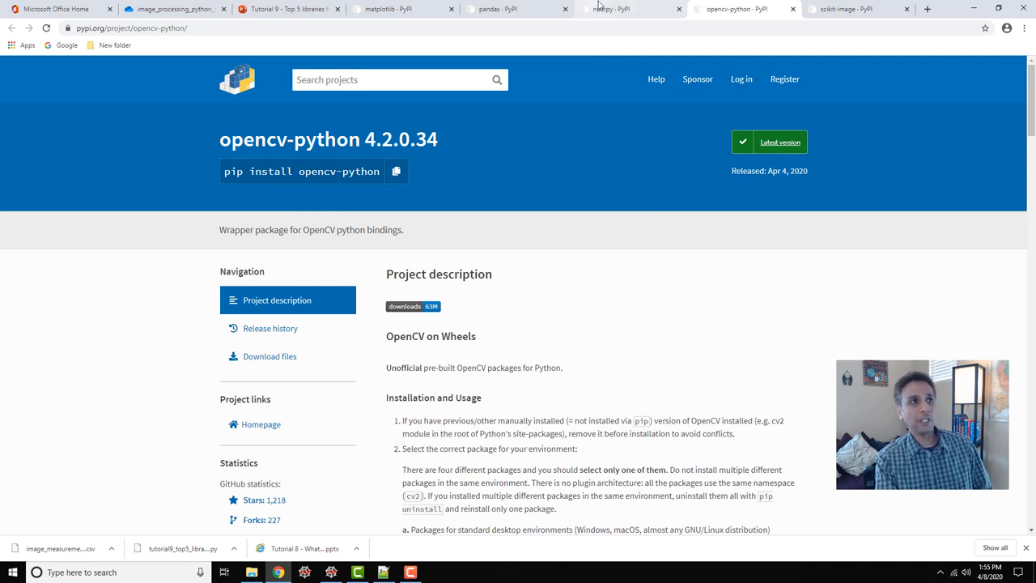
Step: Review the numpy 1.18.2 and matplotlib 3.2.1 PyPI pages, then return to Spyder
left_click(629, 9)
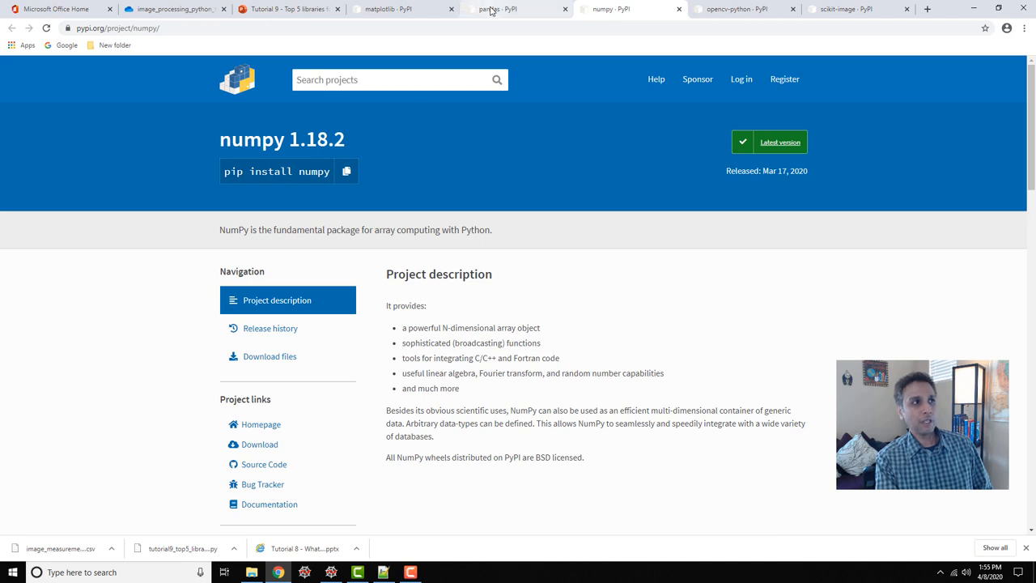
left_click(402, 9)
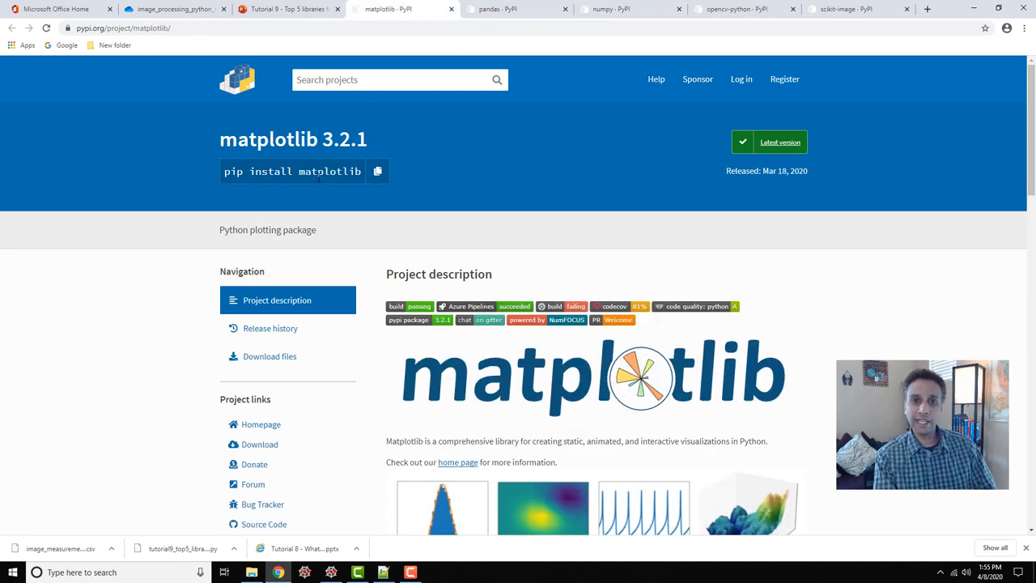
mouse_move(396, 362)
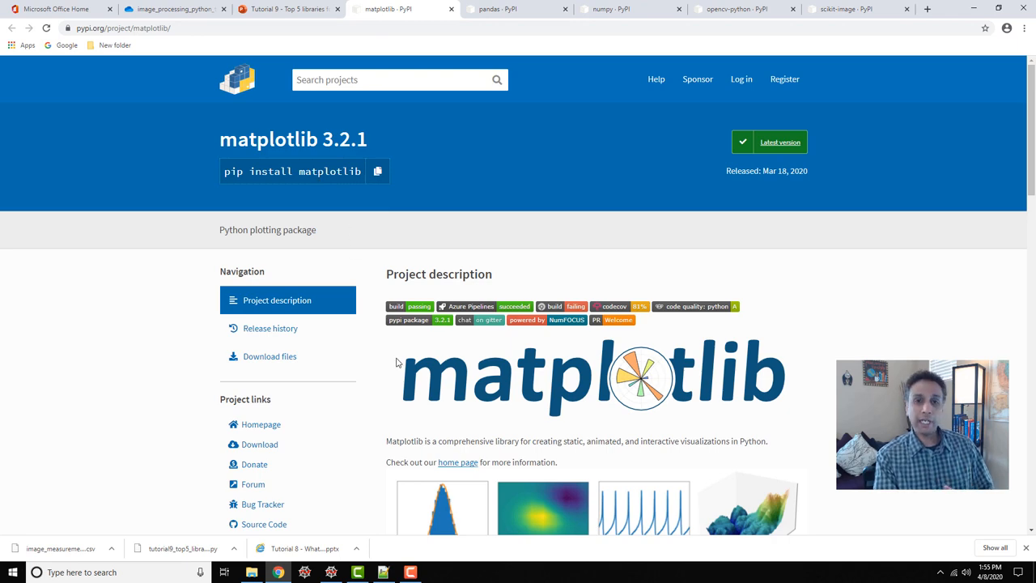
left_click(356, 573)
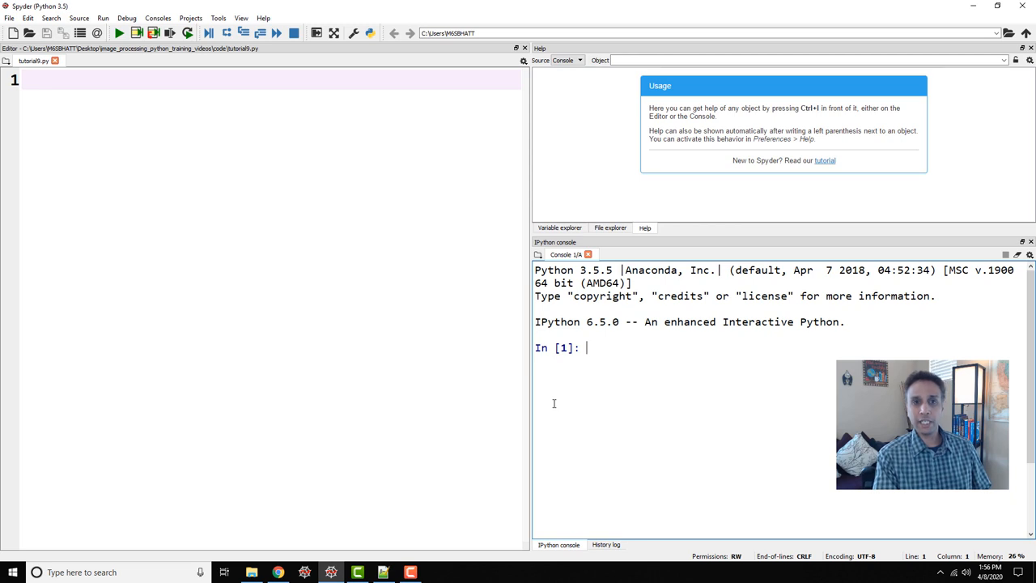
mouse_move(600, 372)
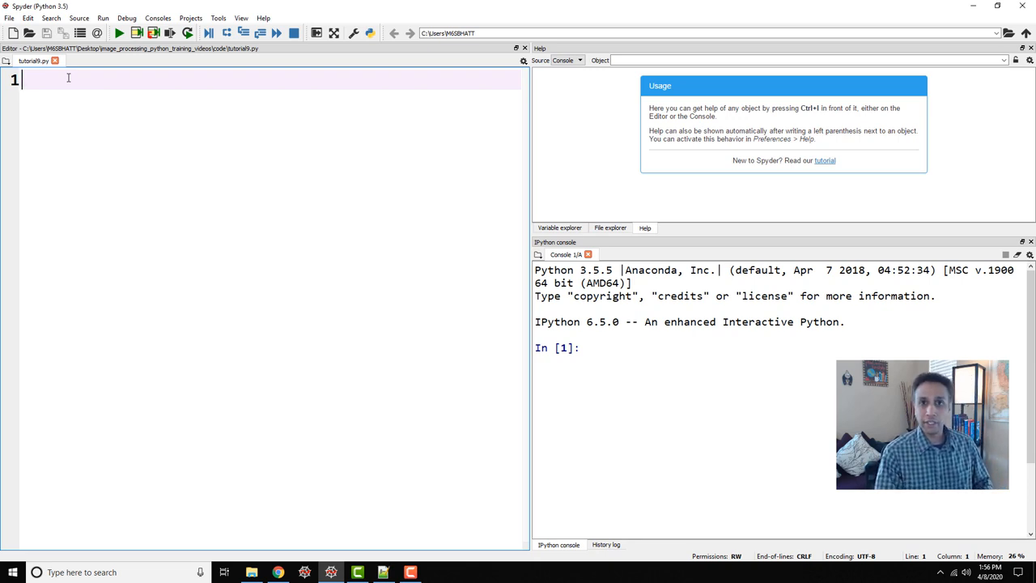
Step: Begin typing 'import skimage' on line 1 of tutorial9.py
type("import skimag")
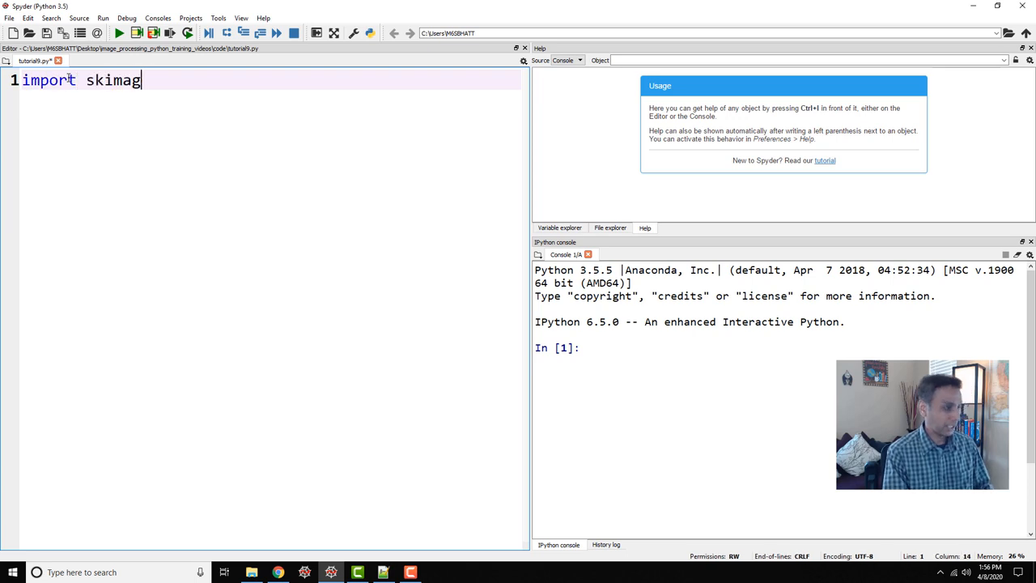
left_click(278, 572)
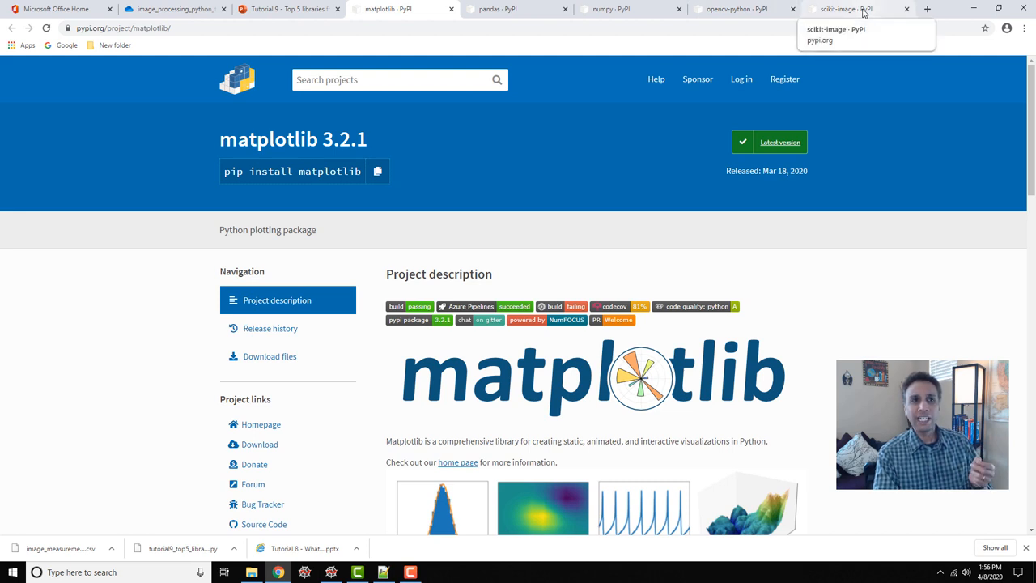
Step: Select the package name 'scikit-image' in PyPI's pip install command
left_click(858, 9)
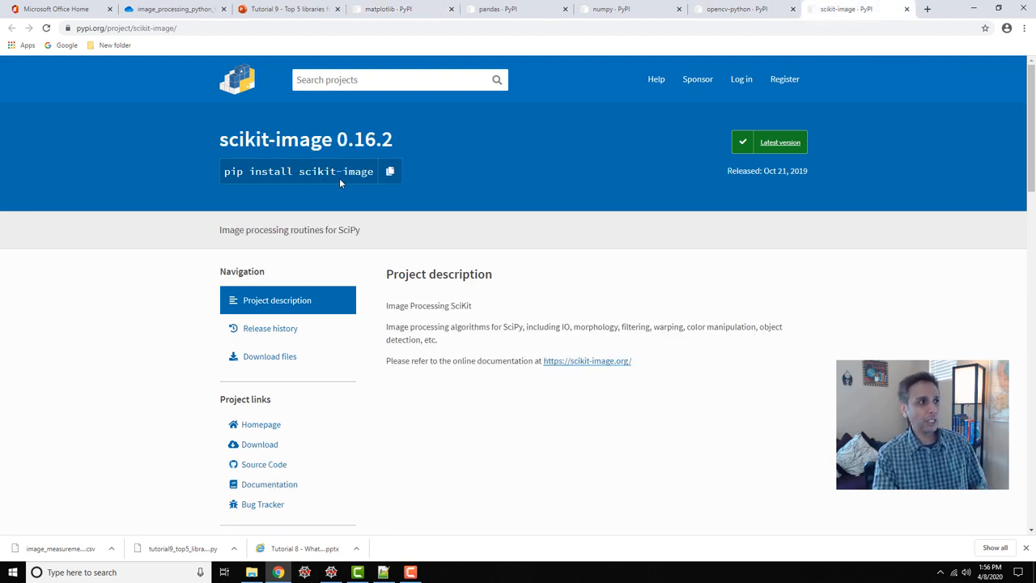
double_click(335, 170)
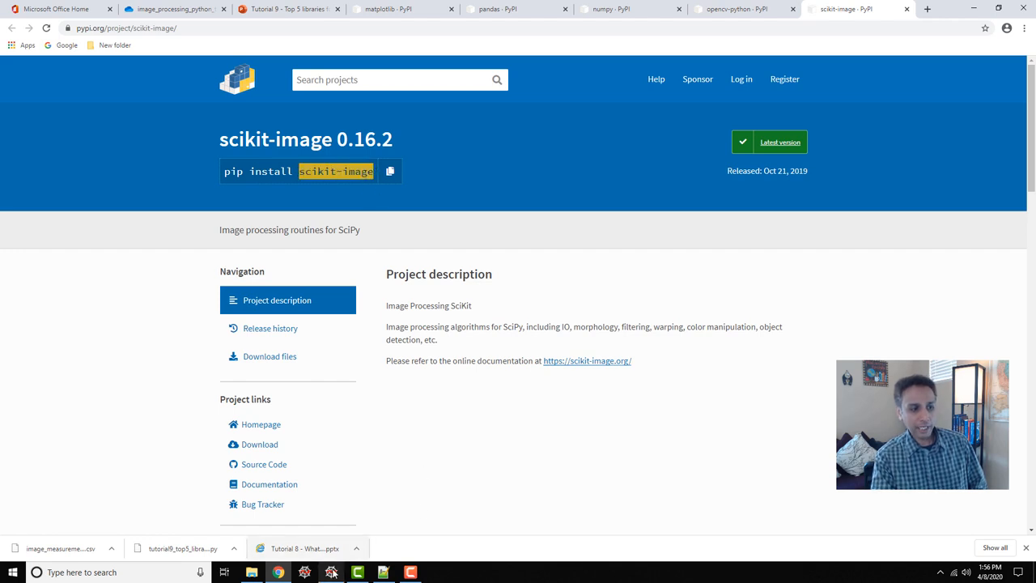
left_click(330, 572)
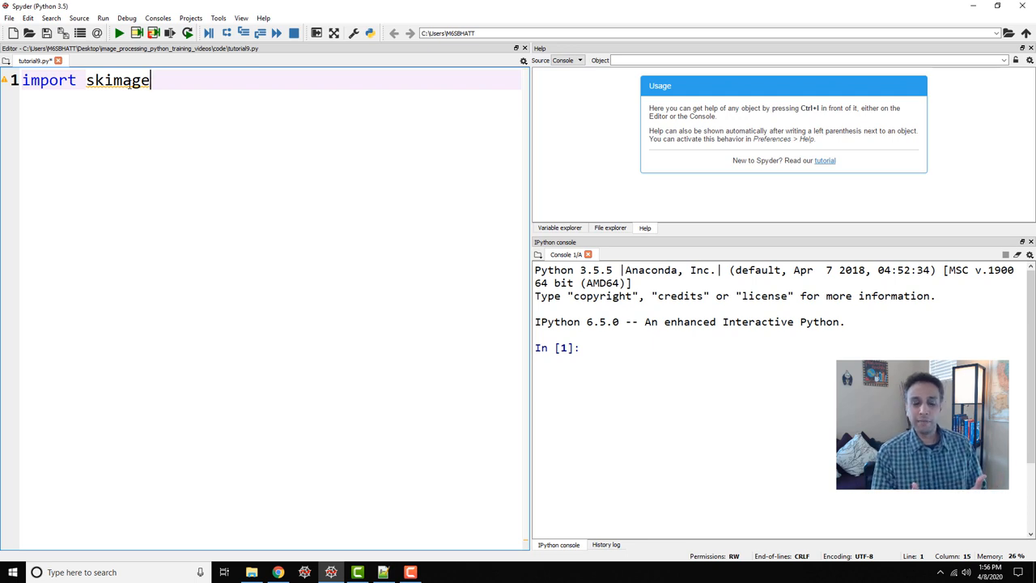
Step: Replace line 1 with 'from skimage import io' and start 'img1 =' on line 2
key("enter")
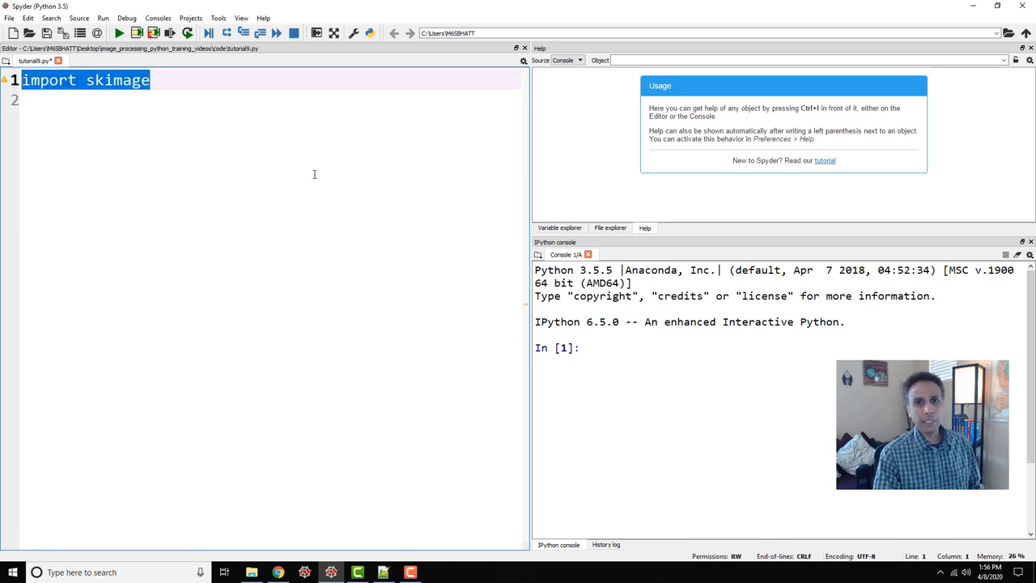
type("fro")
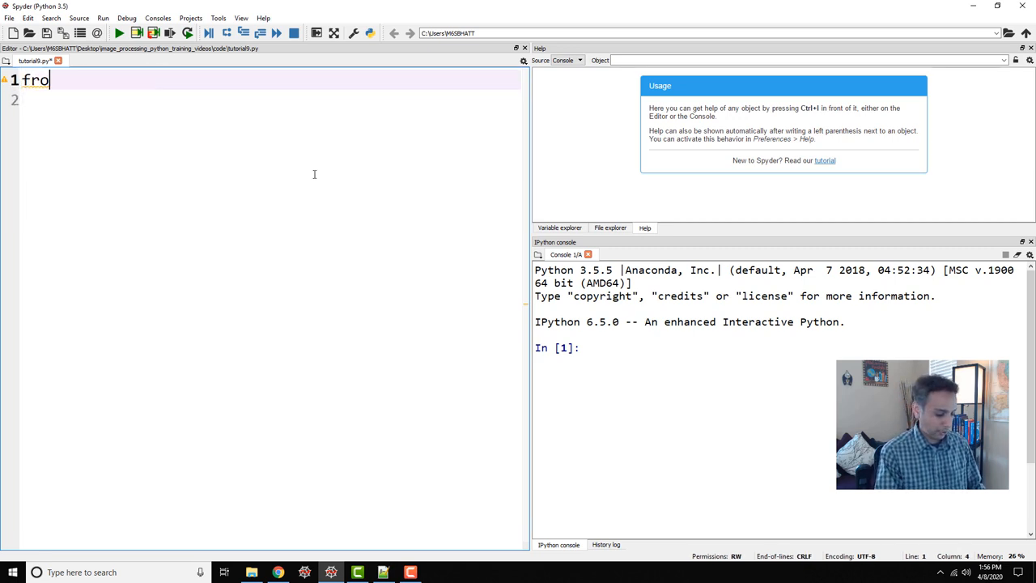
type("m")
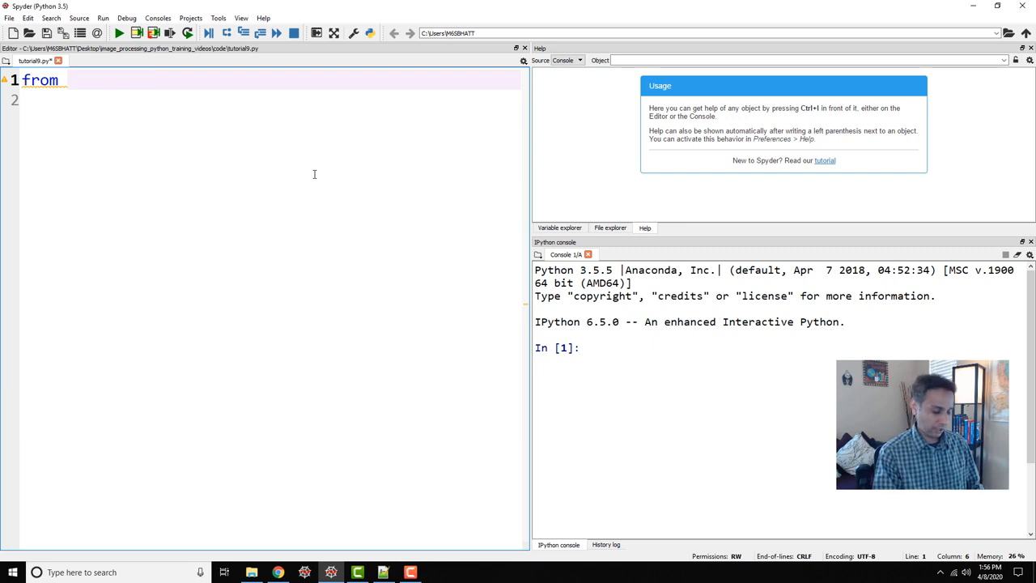
type("skimage import io")
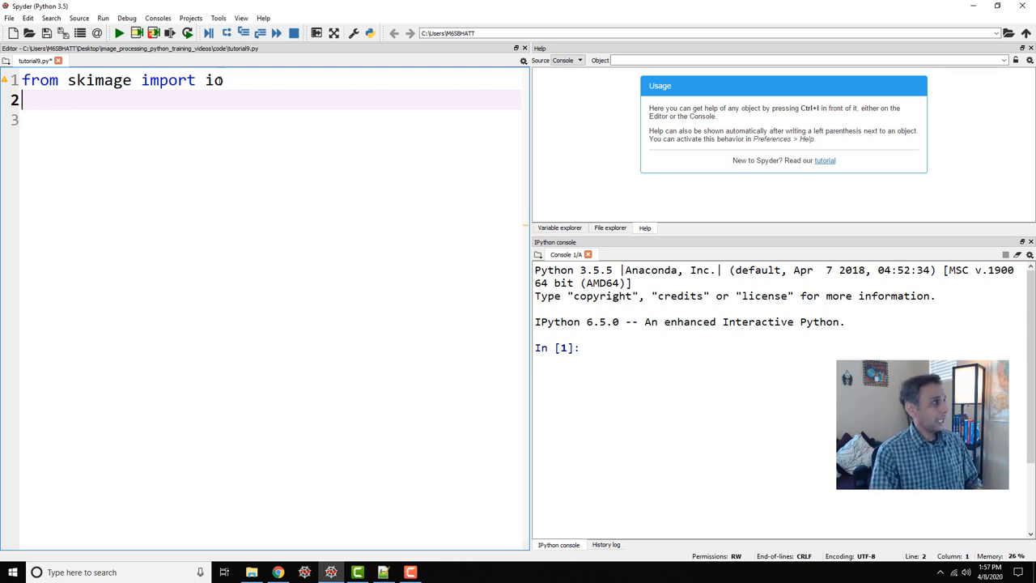
type("img1 =")
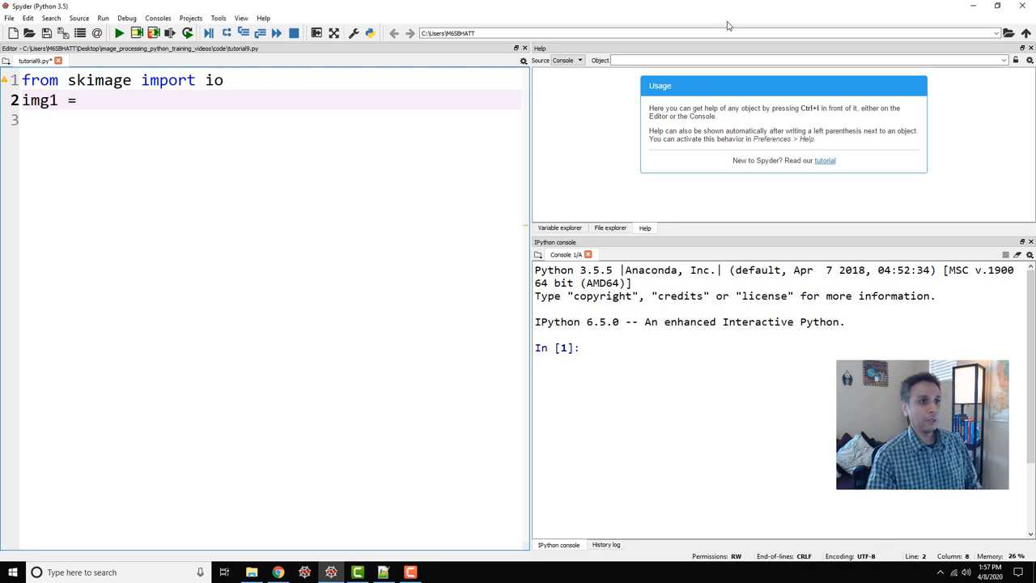
left_click(609, 227)
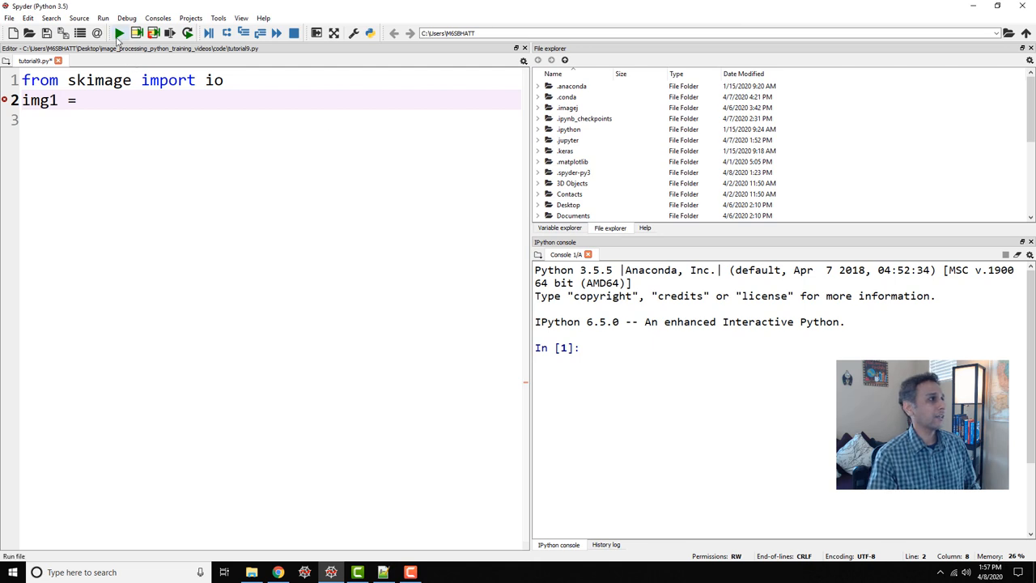
Step: Run the script and browse the images folder for the Osteosarcoma file name
left_click(118, 33)
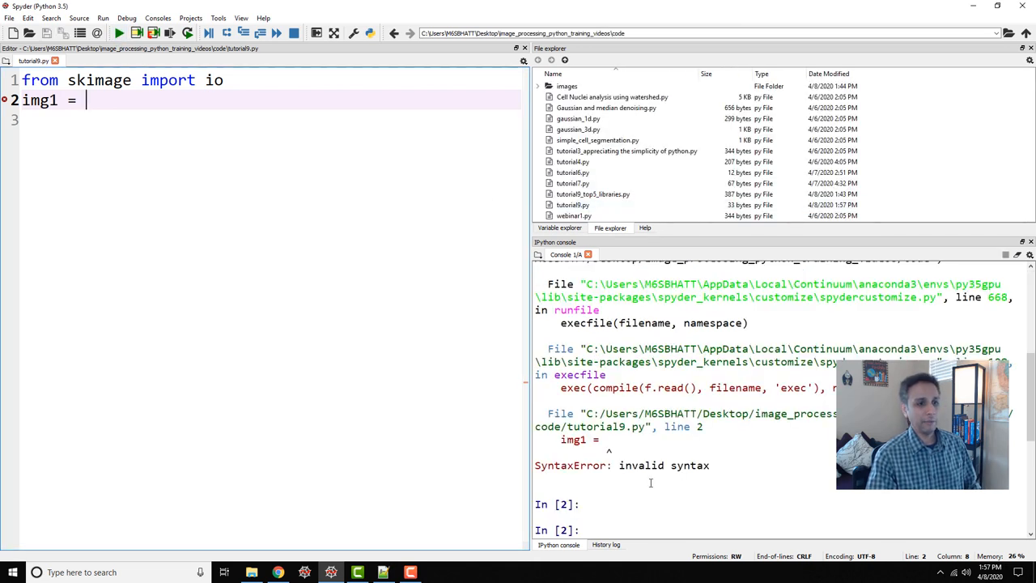
left_click(577, 129)
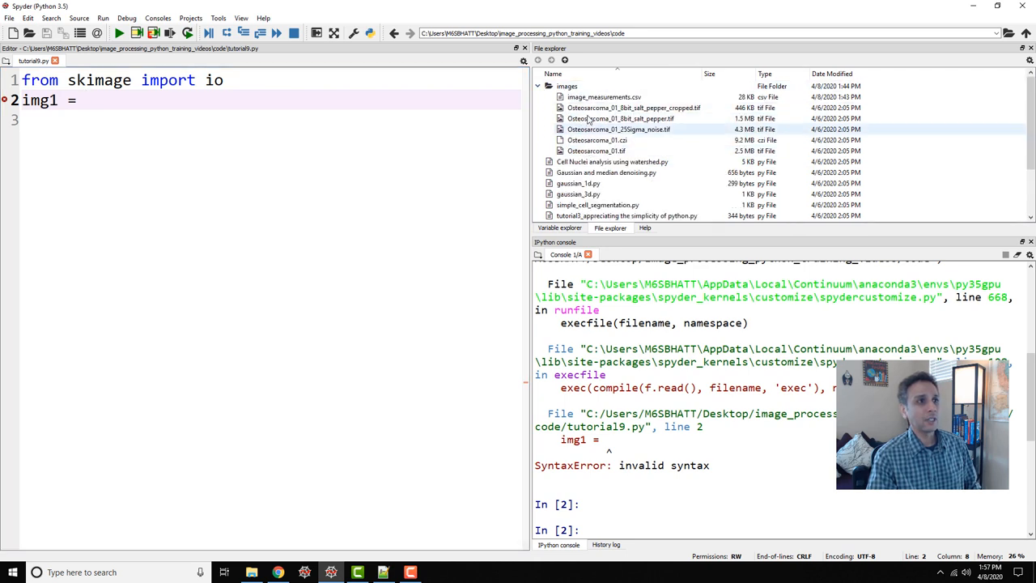
left_click(597, 140)
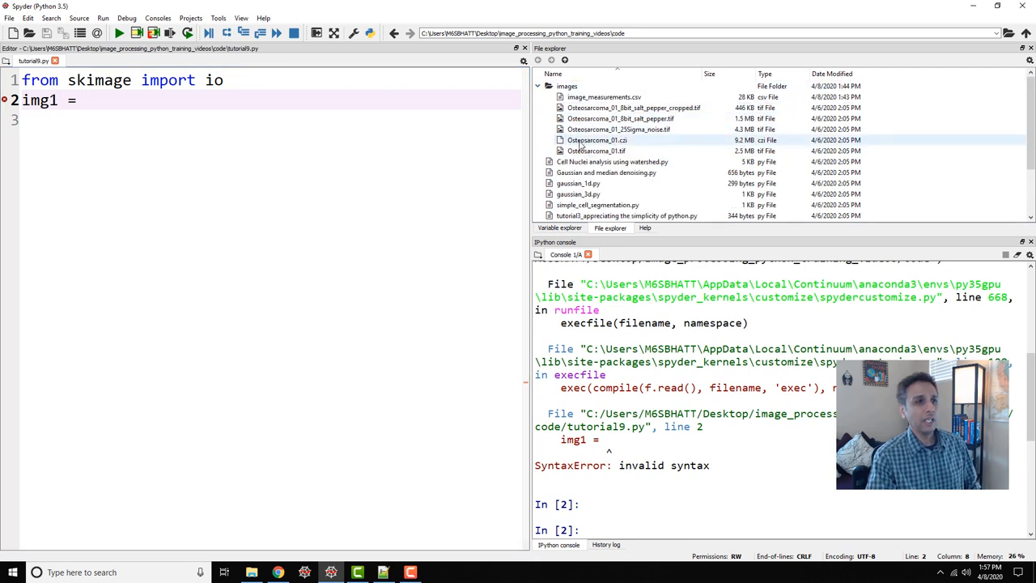
left_click(597, 150)
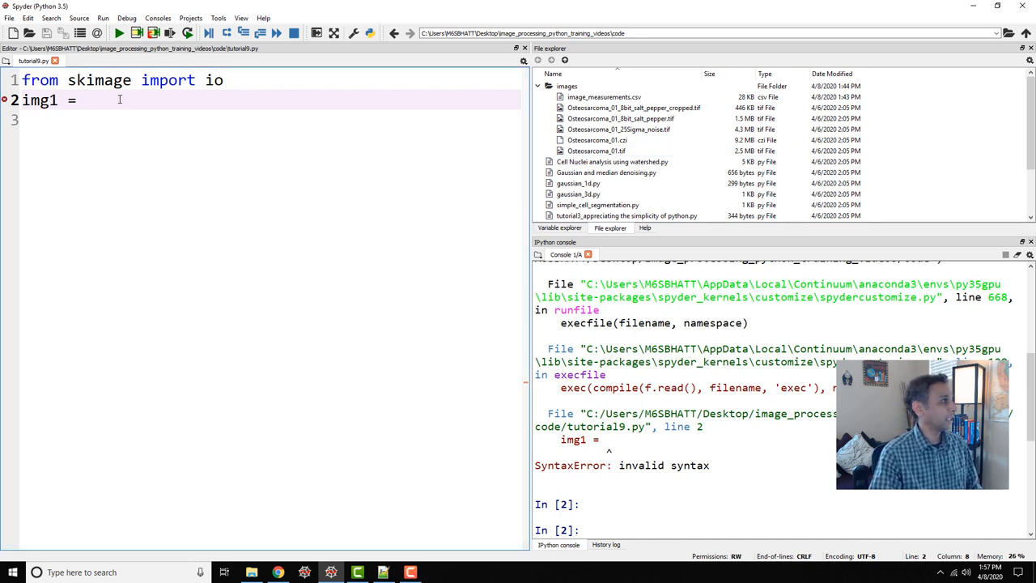
Step: Complete line 2 as img1 = io.imread('images/Osteosarcoma_01.tif')
type("io")
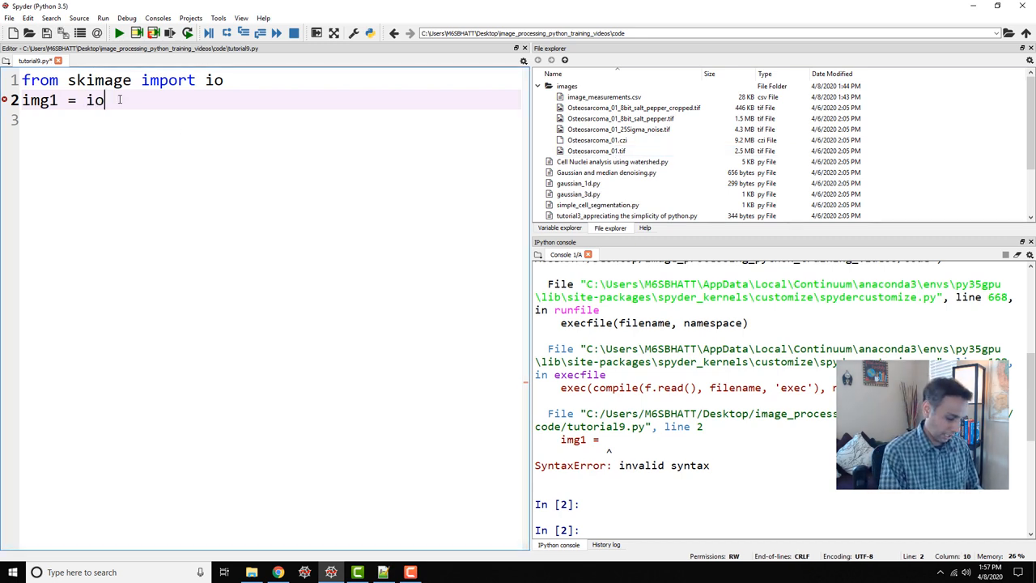
type(".imread()")
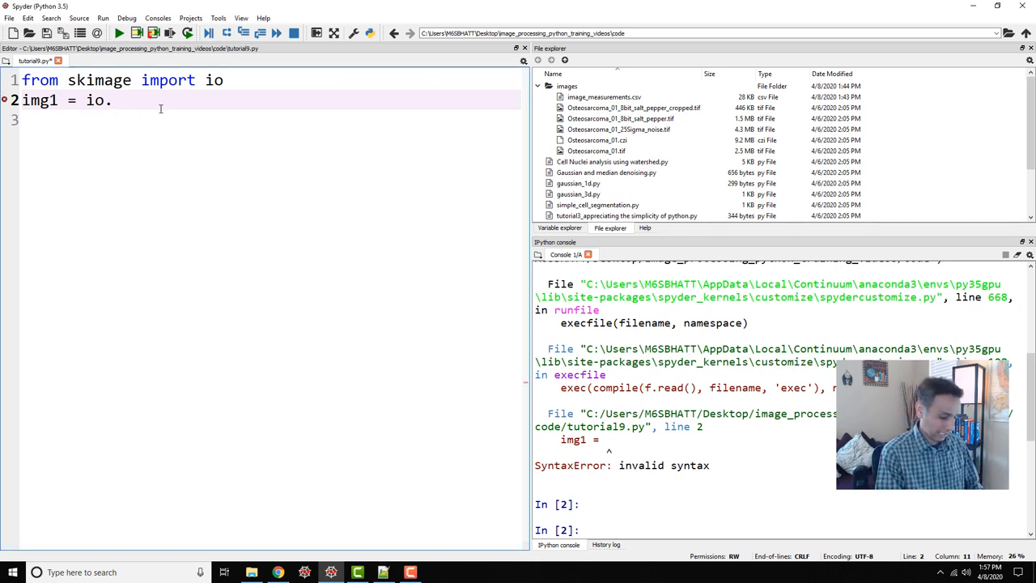
type("imread")
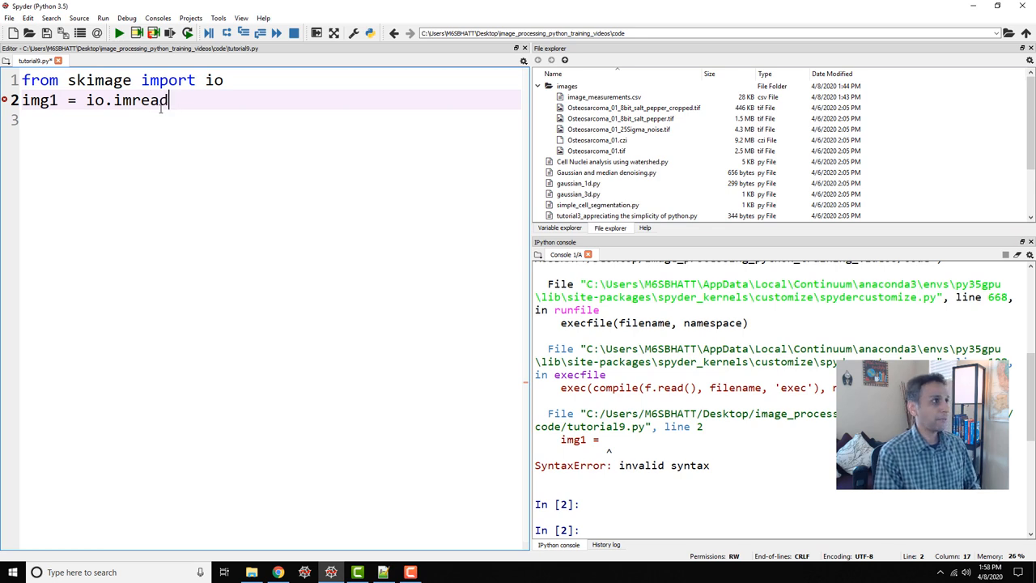
type("('')")
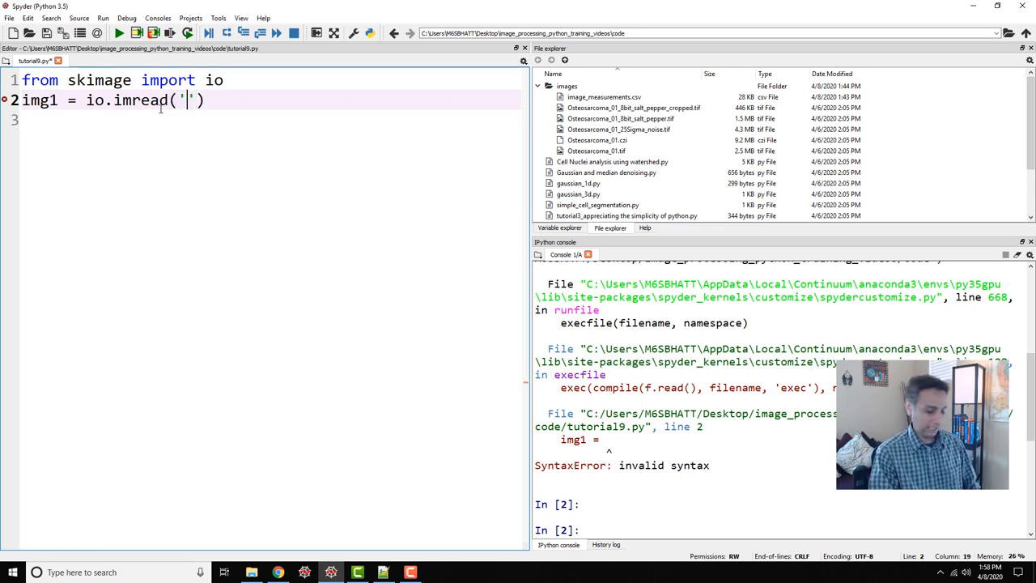
type("images/")
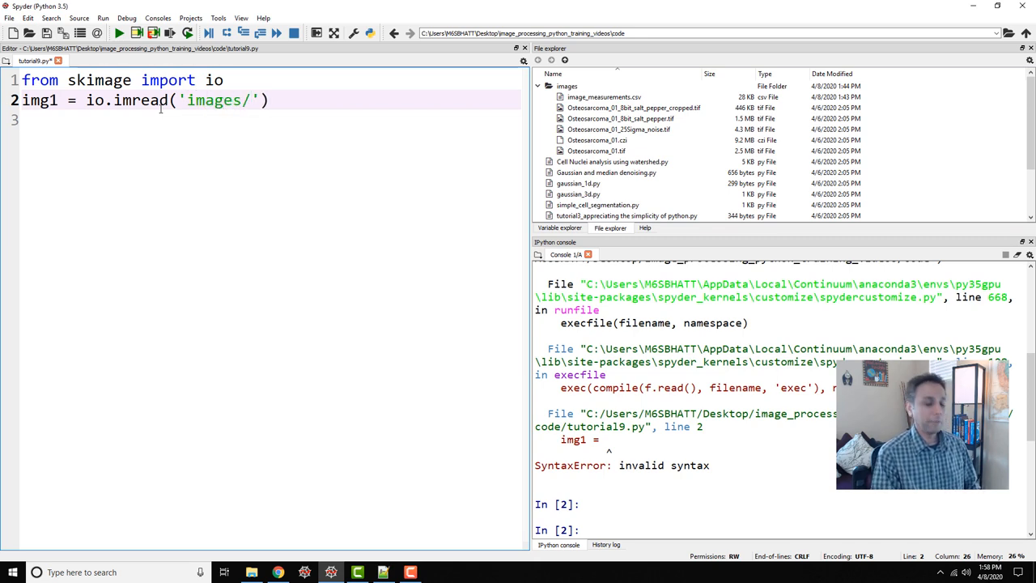
type("Osteosa")
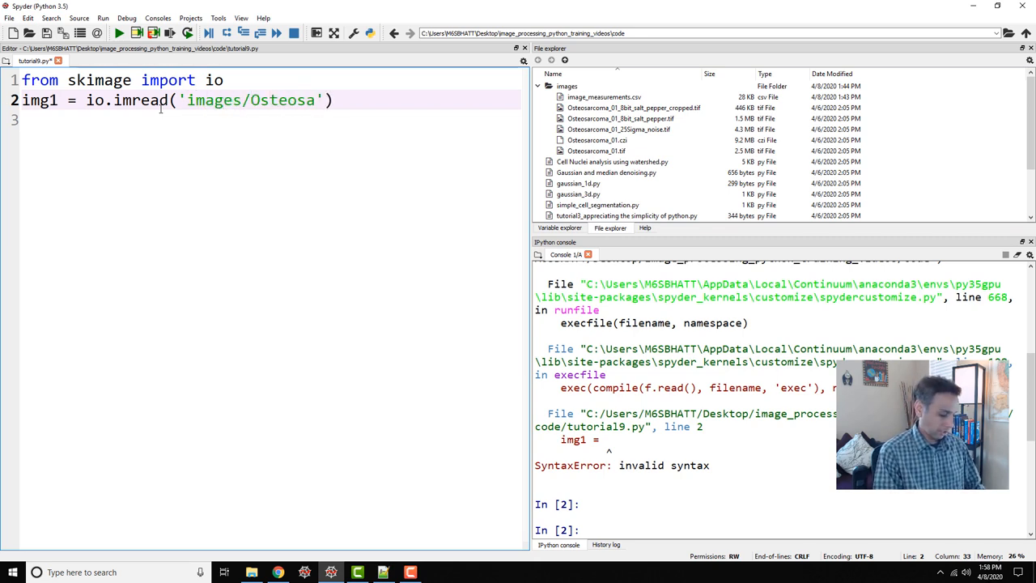
type("rcoma")
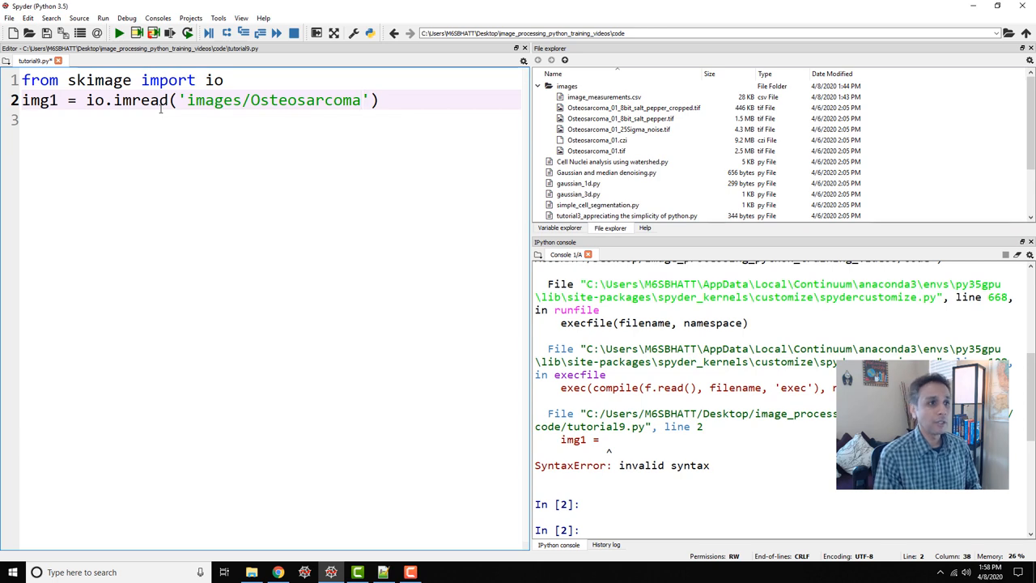
type("_01.t")
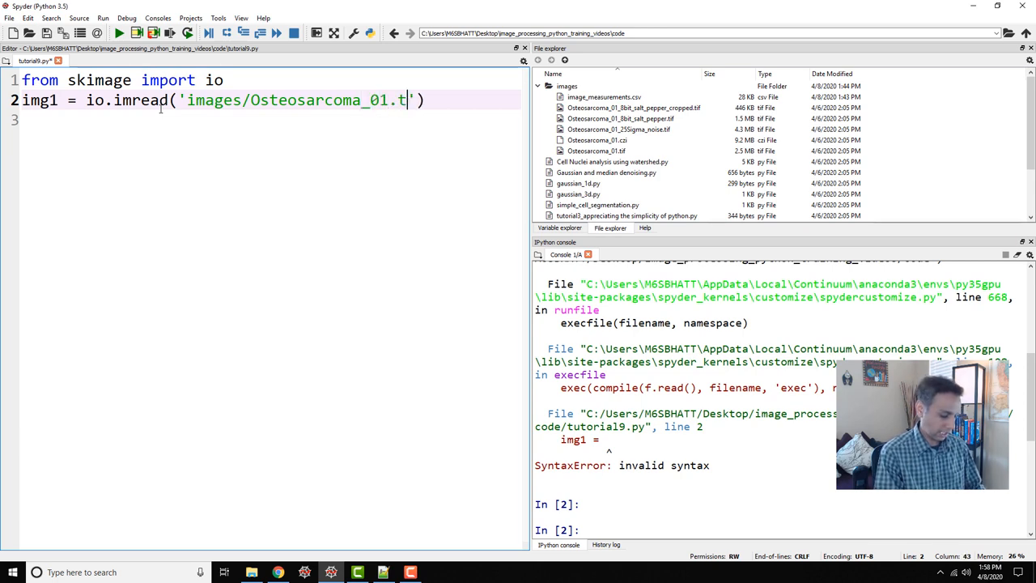
type("if")
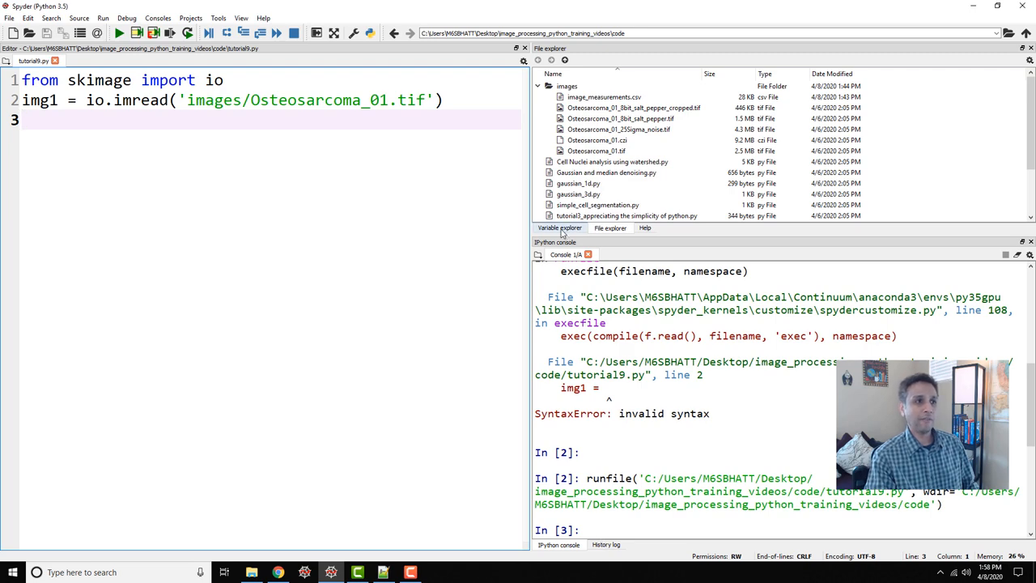
Step: Inspect img1 (uint8, 1104×1376×3) in the array viewer along axis 1
left_click(559, 228)
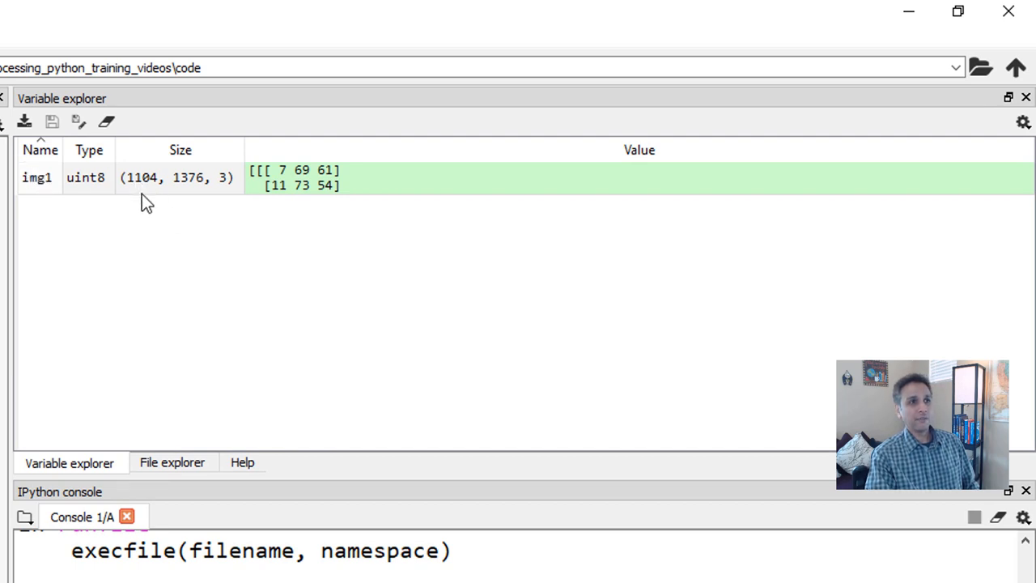
mouse_move(214, 195)
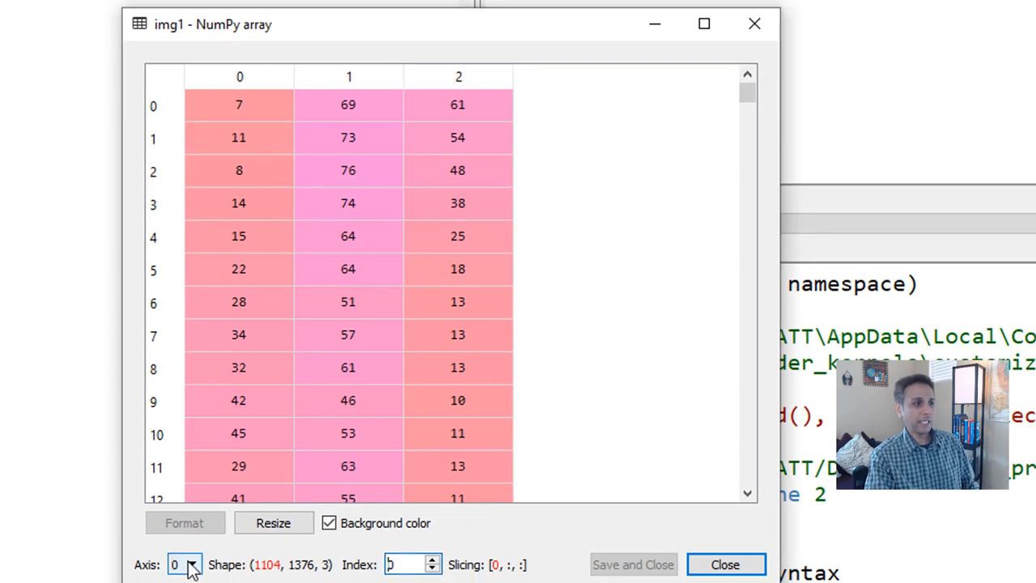
left_click(192, 565)
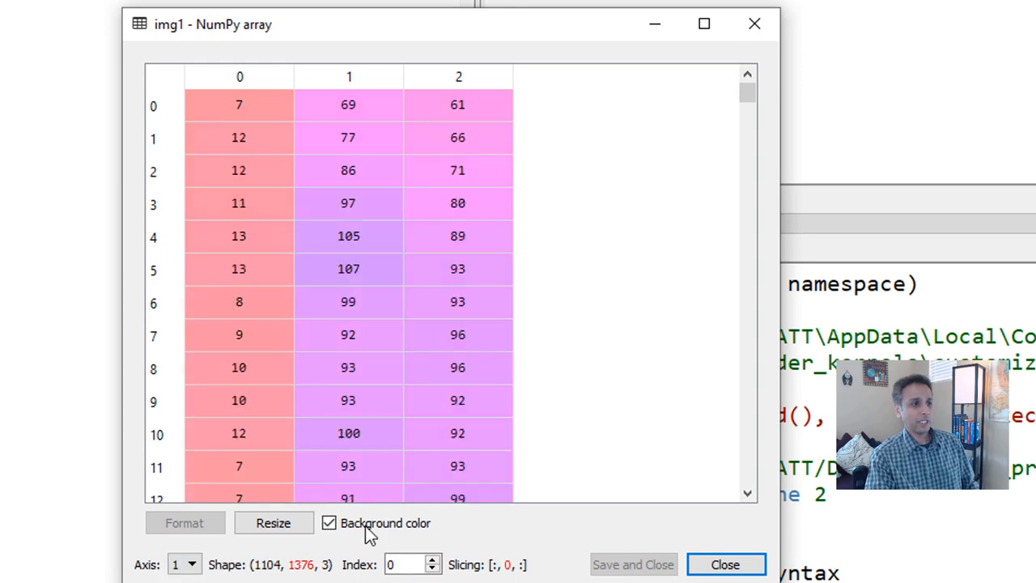
left_click(725, 564)
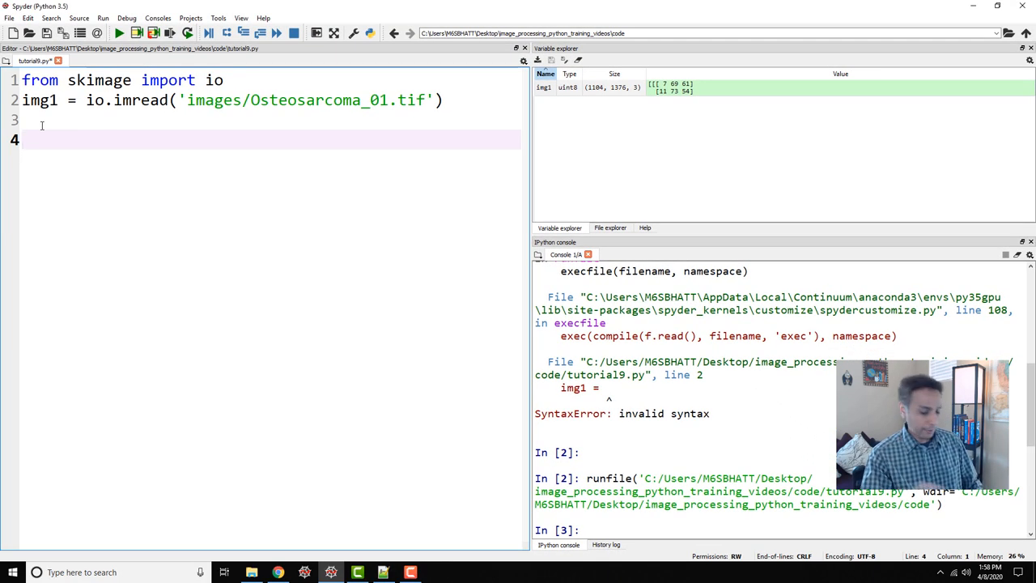
Step: Add import cv2 and img2 = cv2.imread('images/Osteosarcoma_01.tif')
type("import")
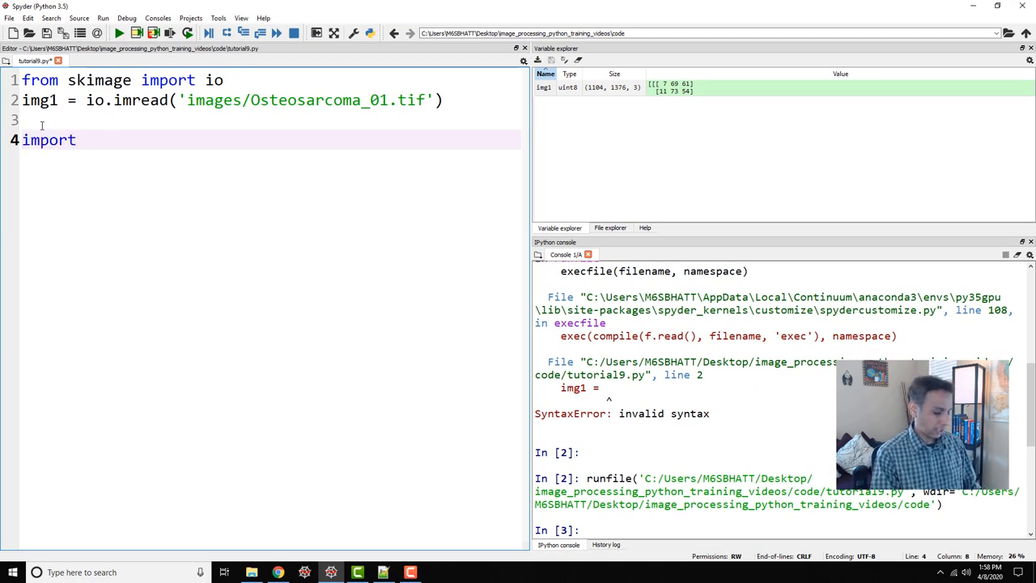
type("cv2")
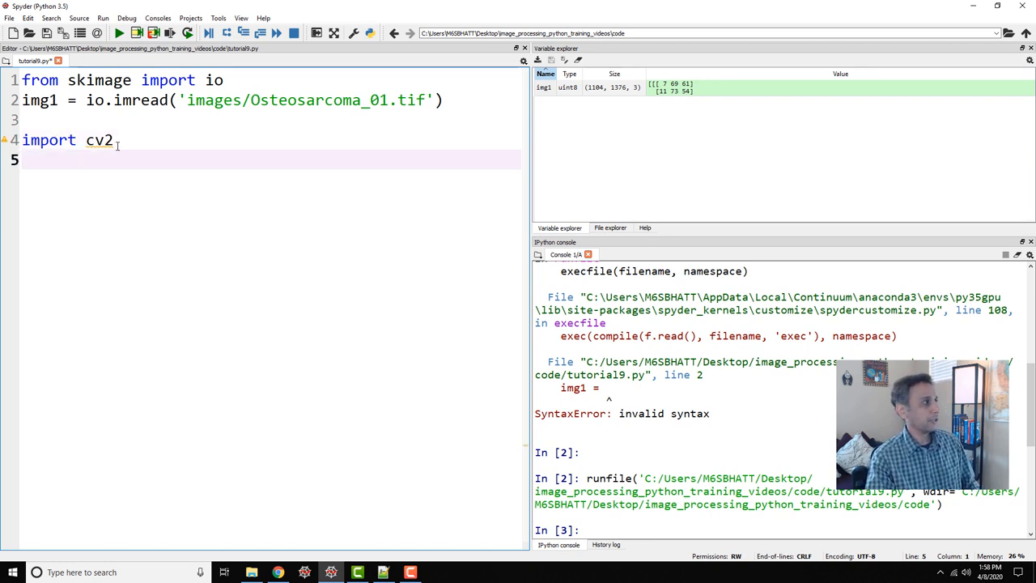
type("img2 =")
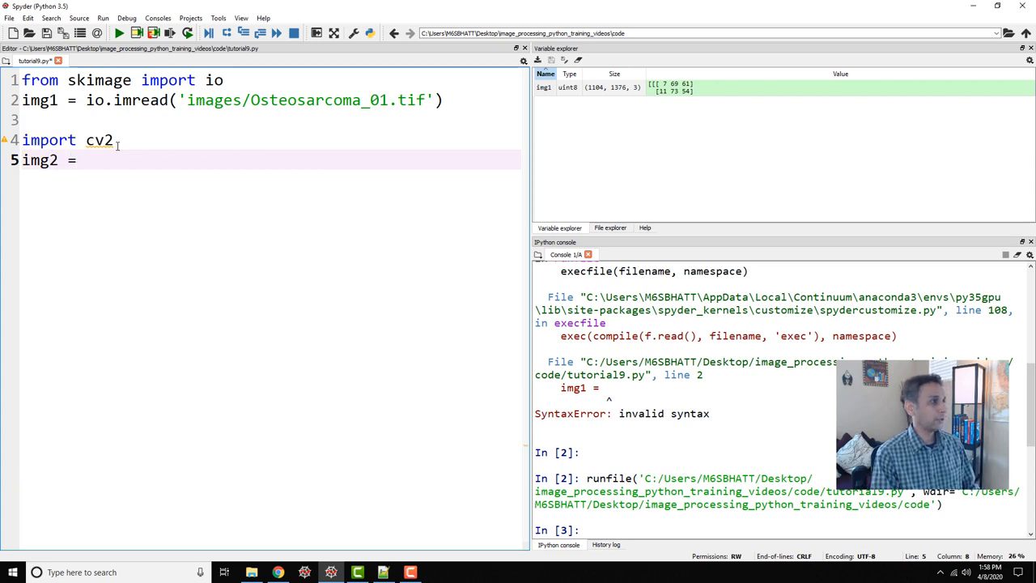
type("cv")
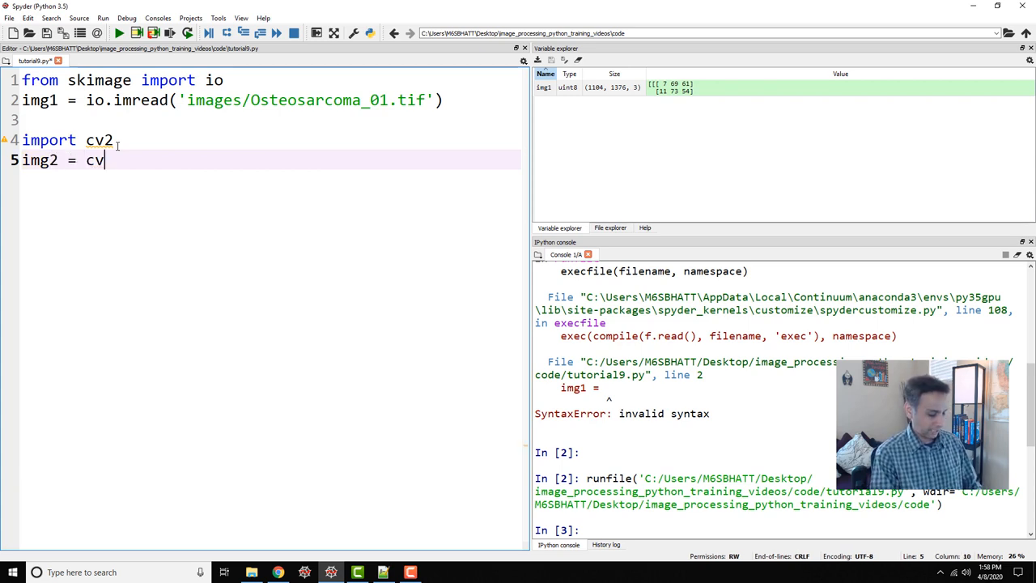
type("2.imread")
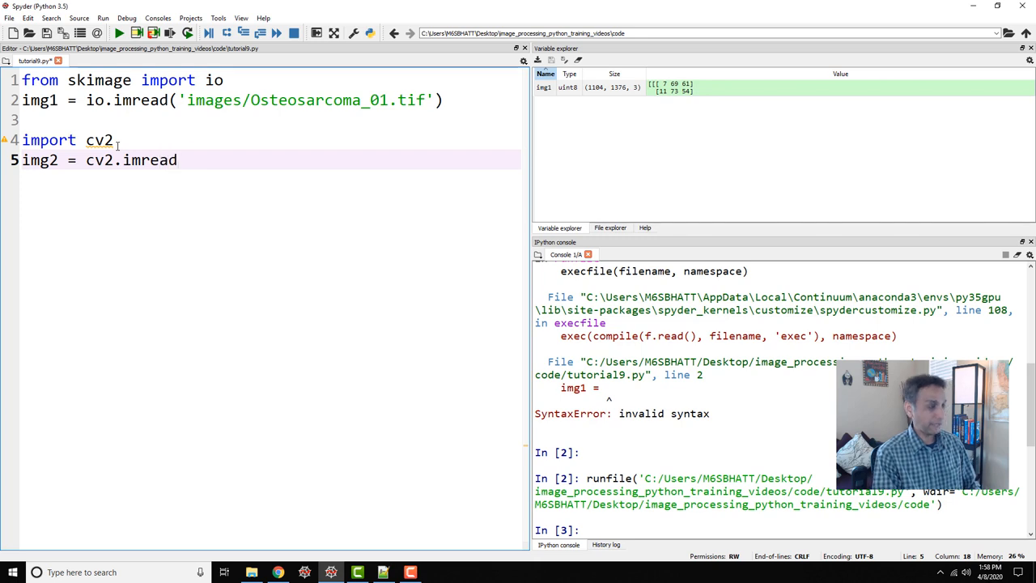
type("()")
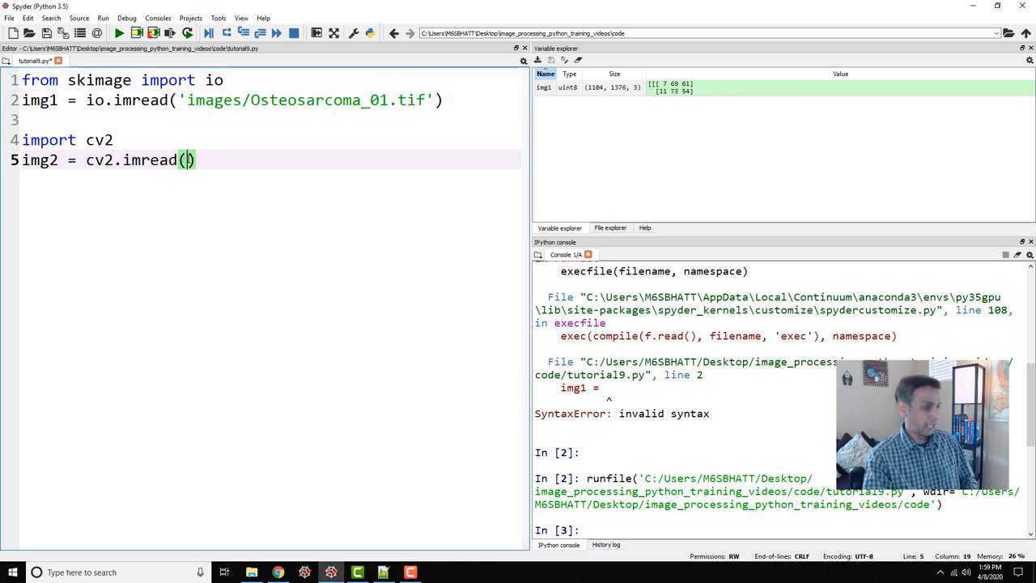
type("'images/Osteosarcoma_01.tif'")
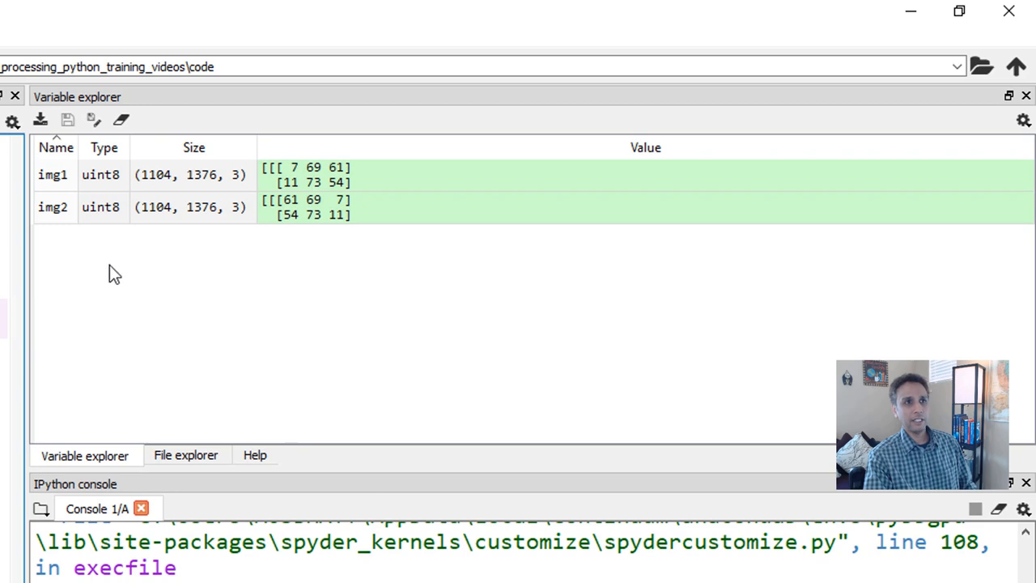
mouse_move(57, 176)
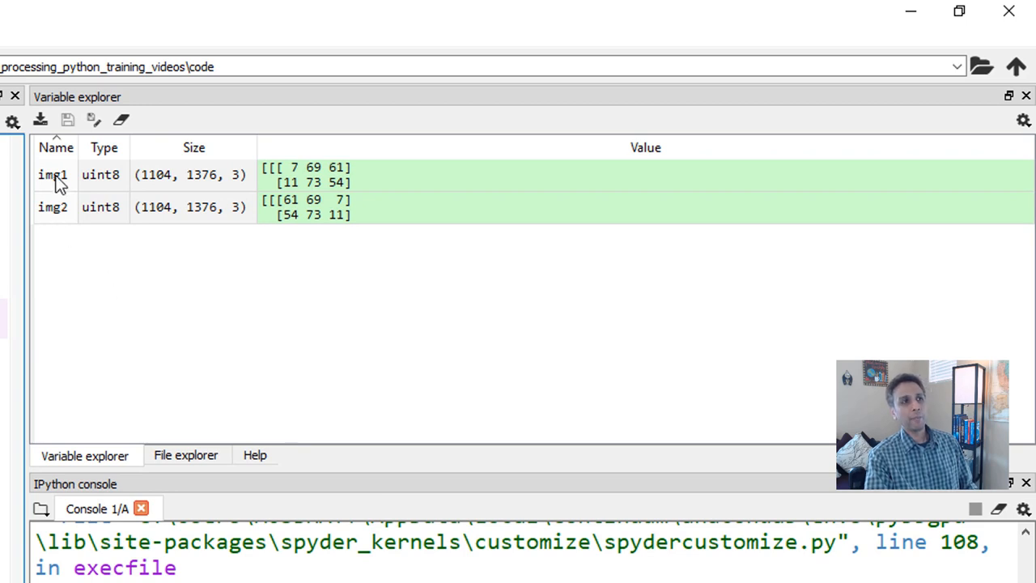
mouse_move(287, 210)
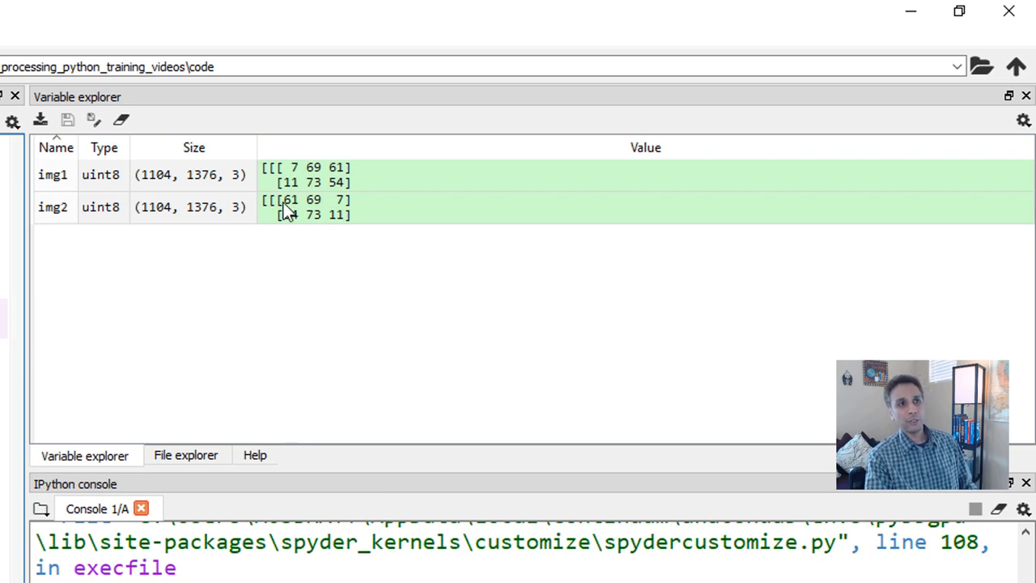
mouse_move(287, 218)
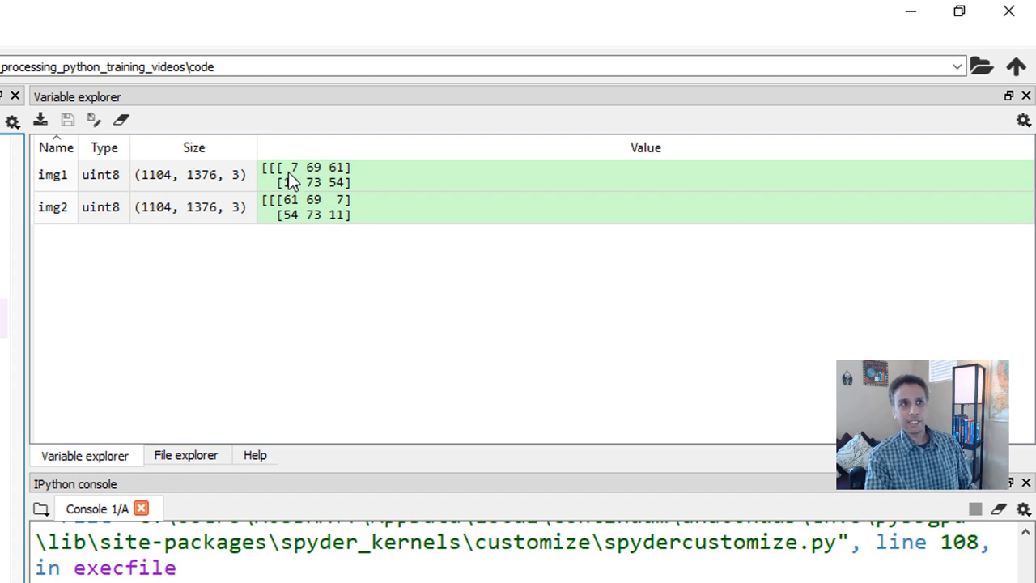
mouse_move(291, 215)
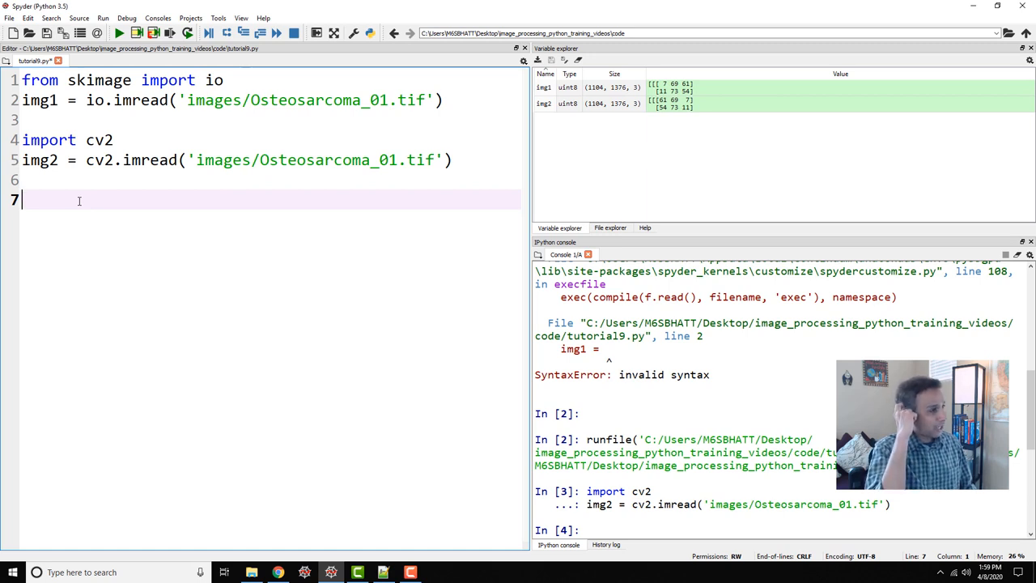
Step: Add import numpy as np and a=np.ones((5,5)), then inspect a
type("i")
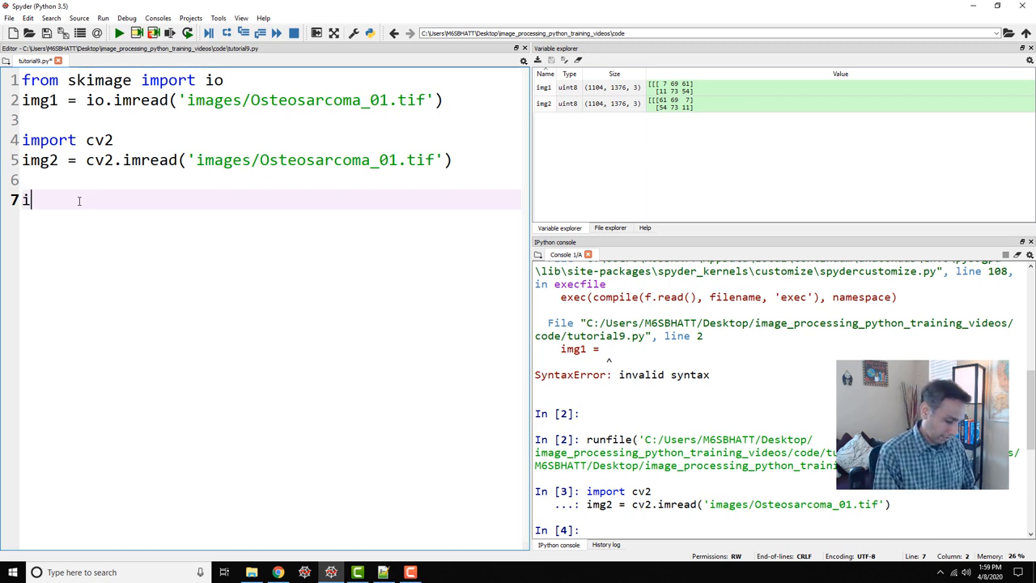
type("mport nu")
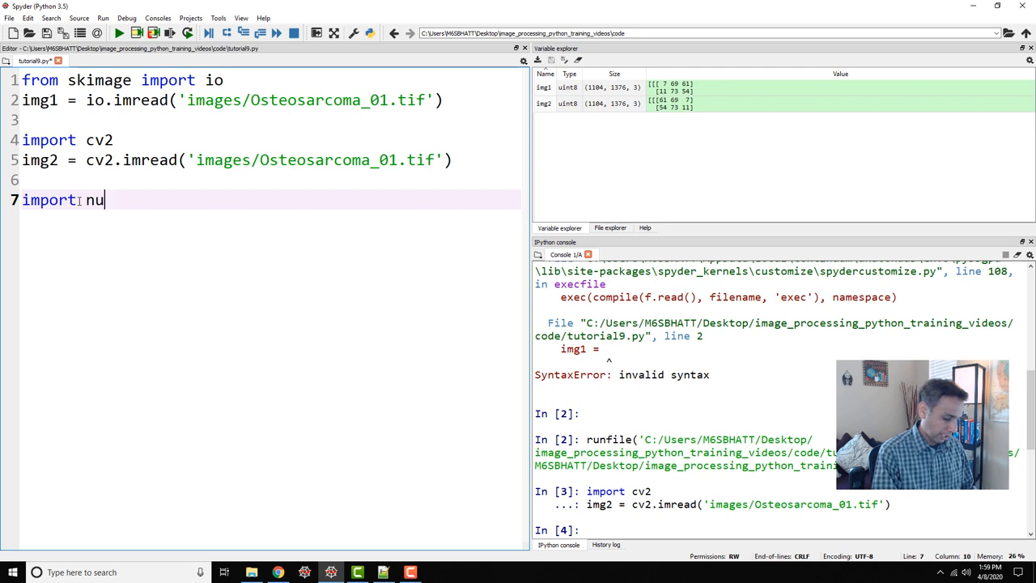
type("mpy as n")
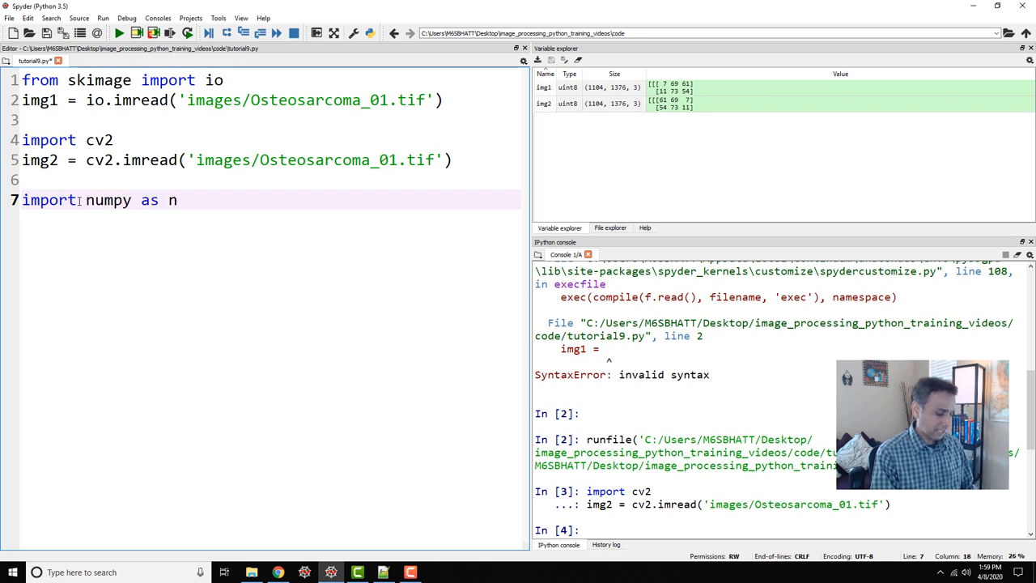
key("enter")
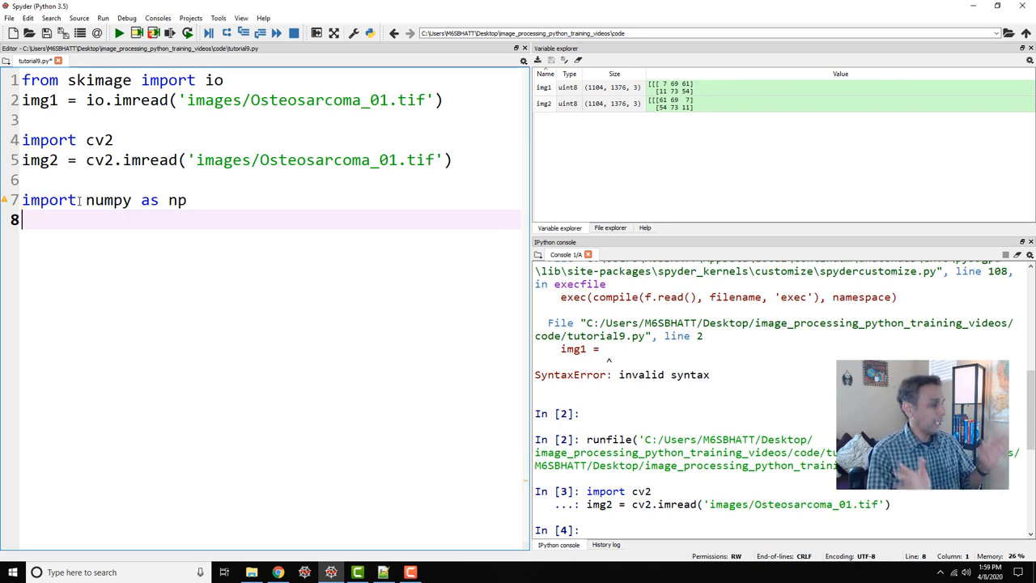
type("a=")
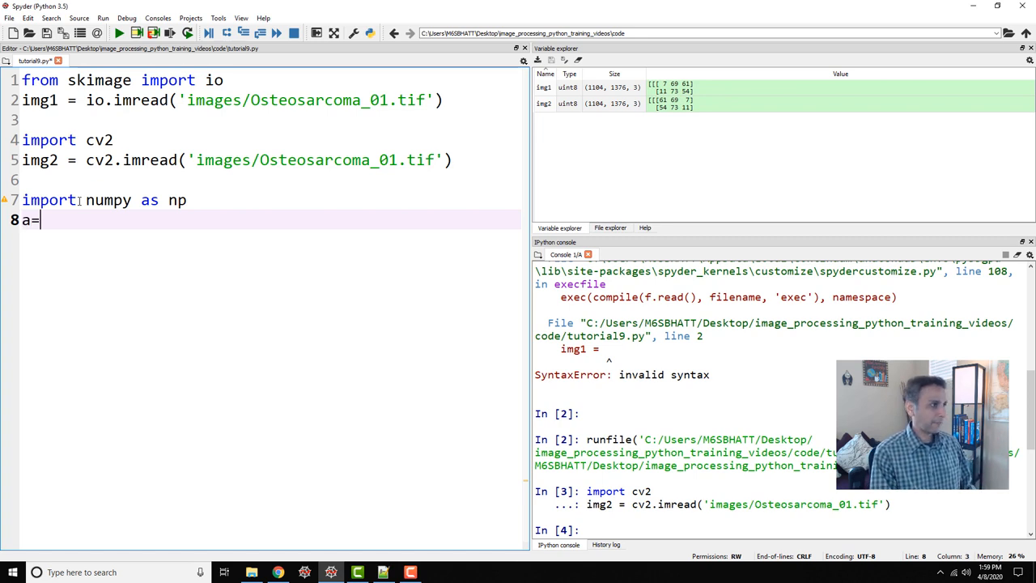
type("n")
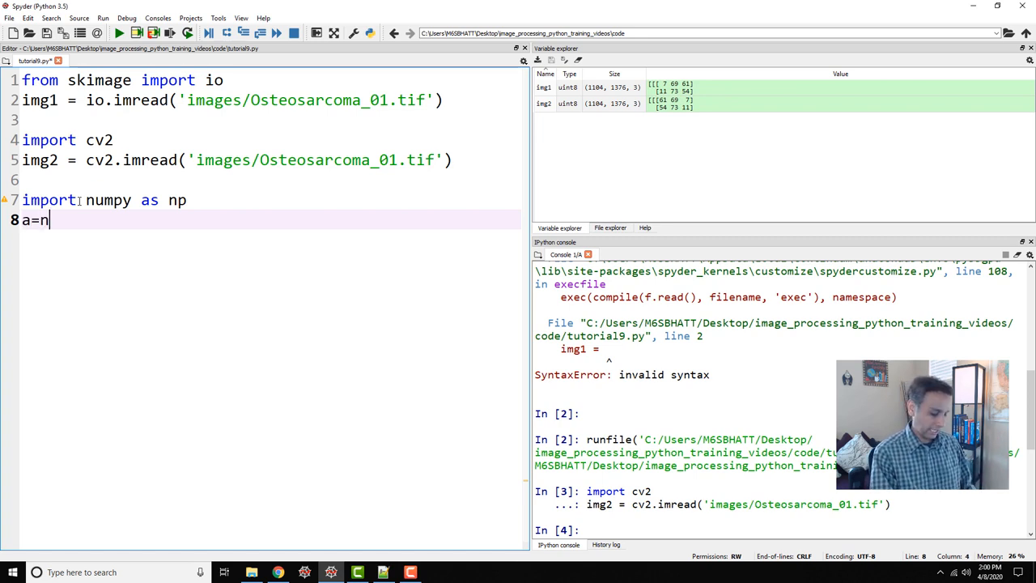
type("p.ones")
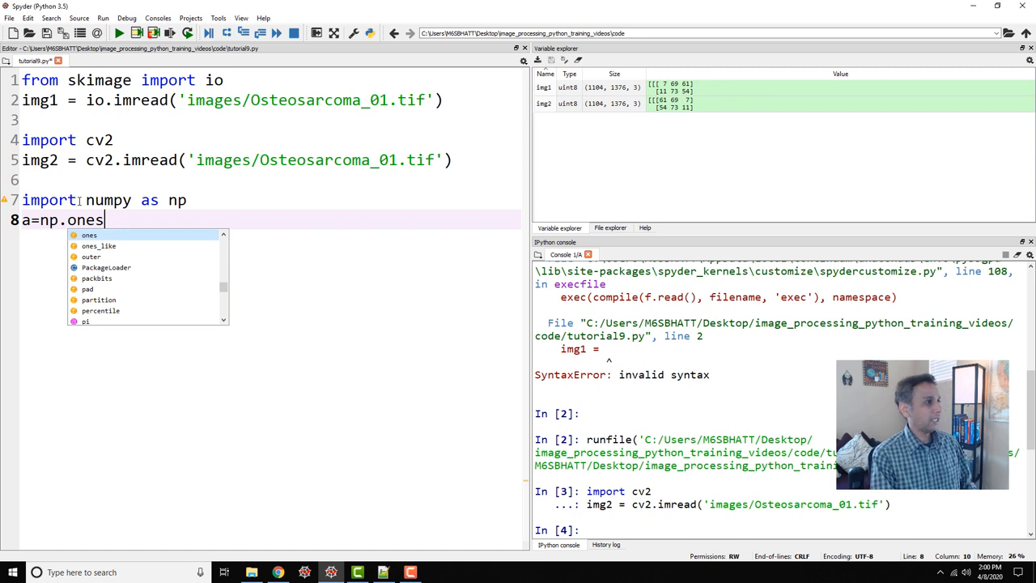
type("()")
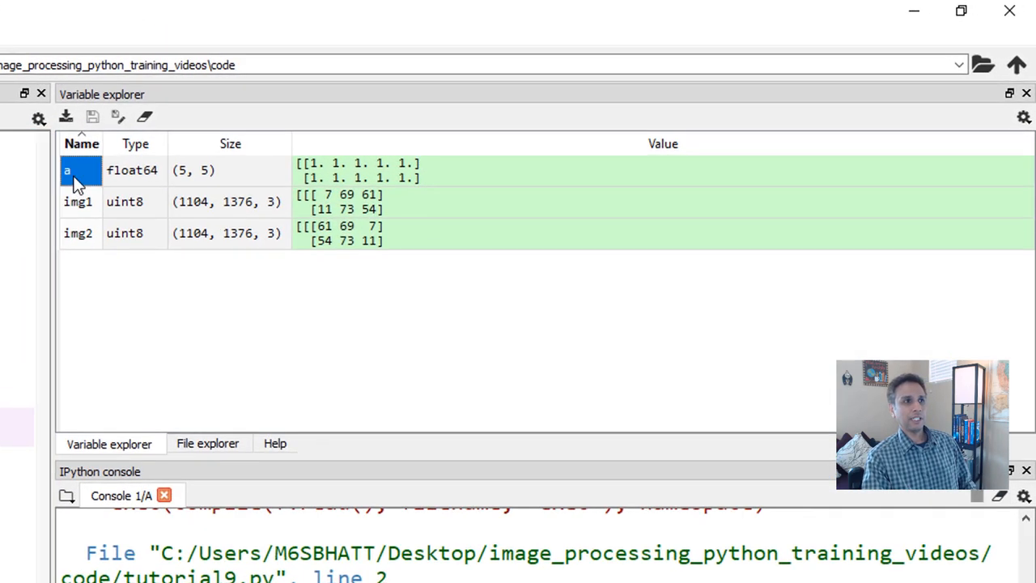
double_click(66, 170)
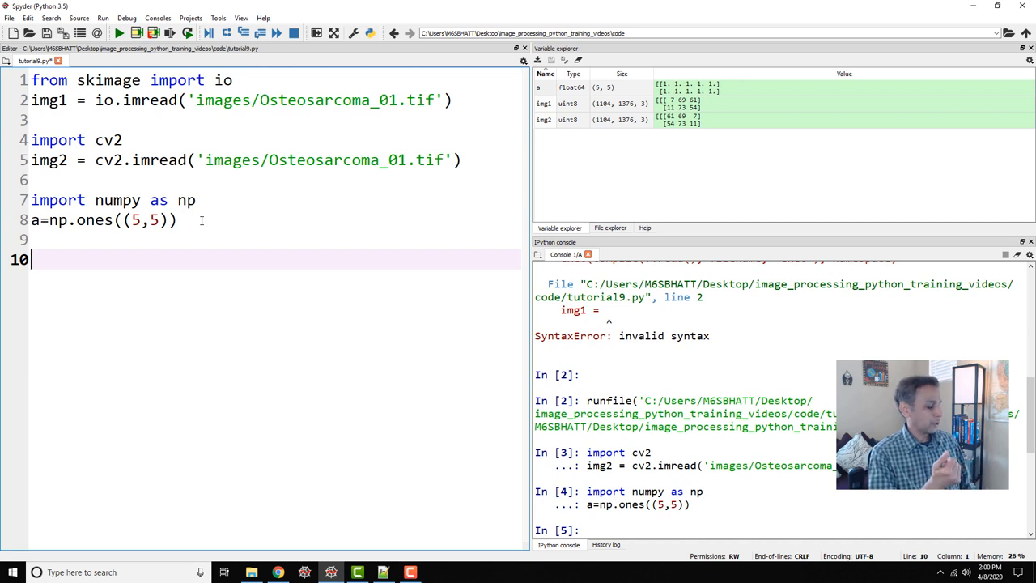
Step: Add import pandas as pd and start df = pd.read_csv('') below it
type("import")
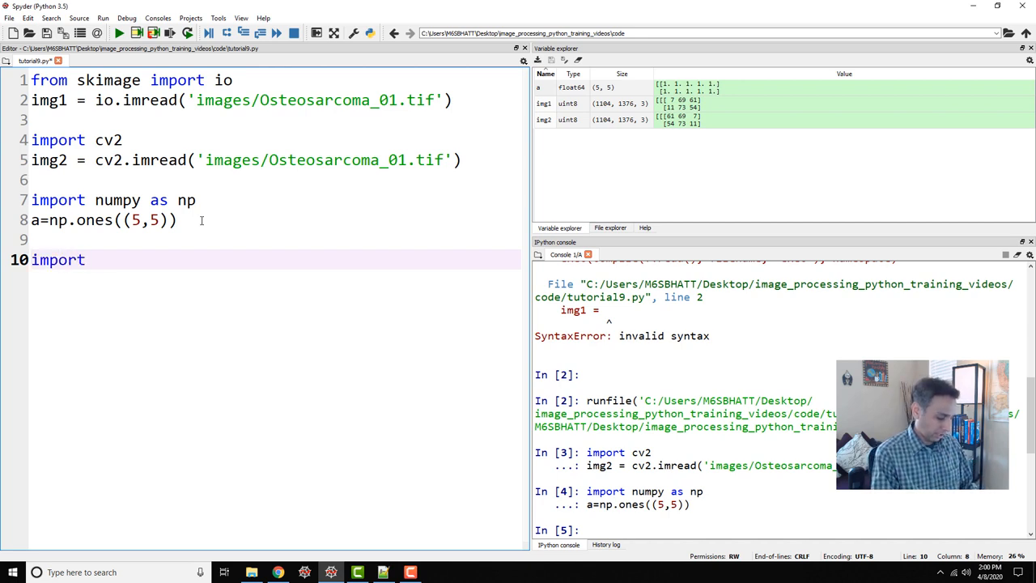
type("pandas as pd")
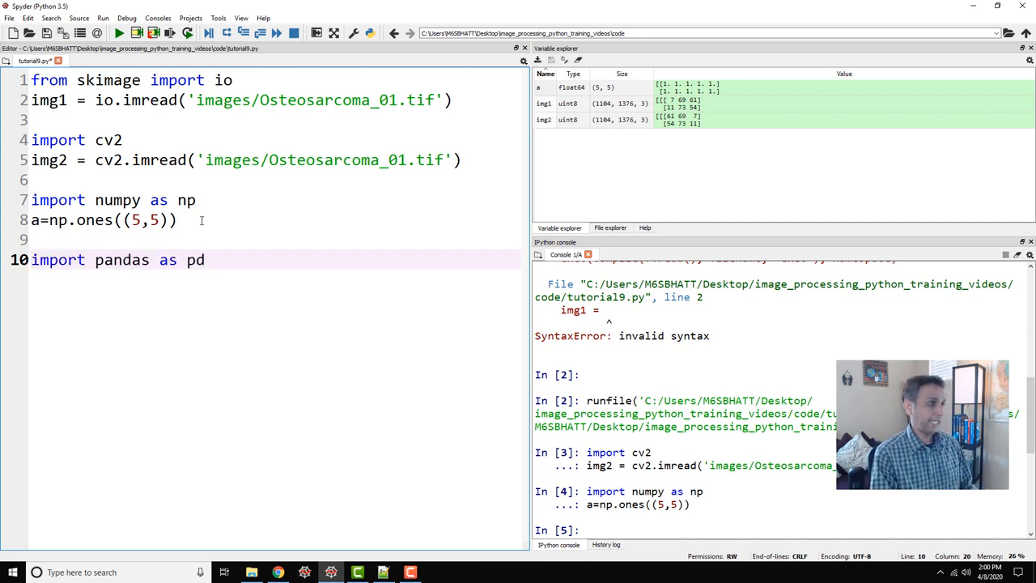
key("enter")
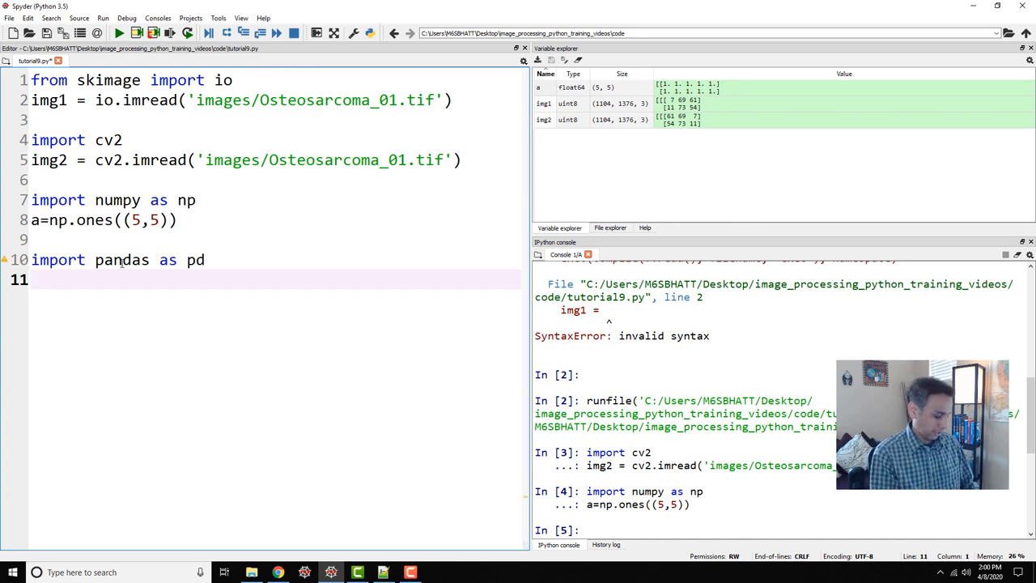
type("df =")
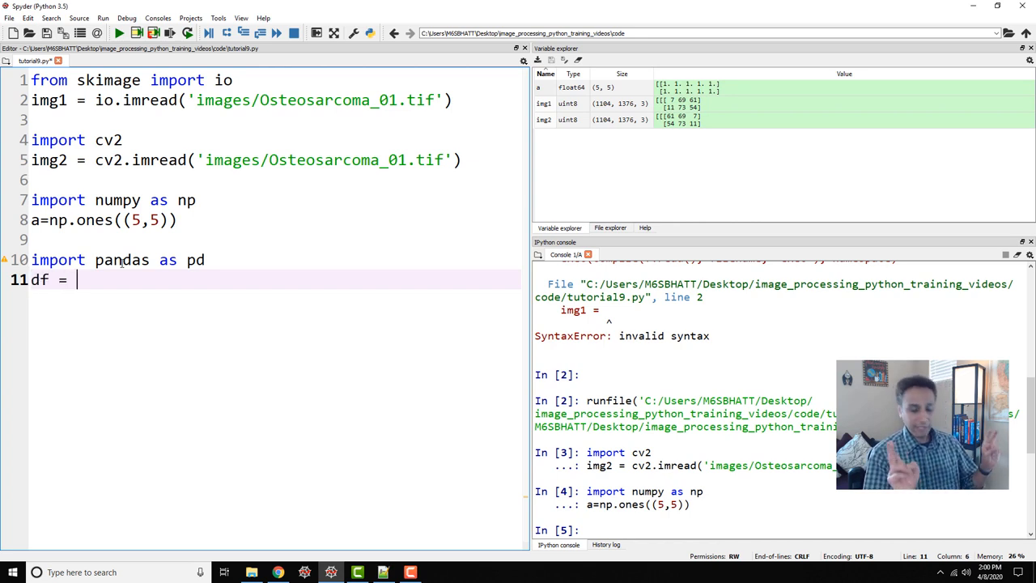
type("pd.")
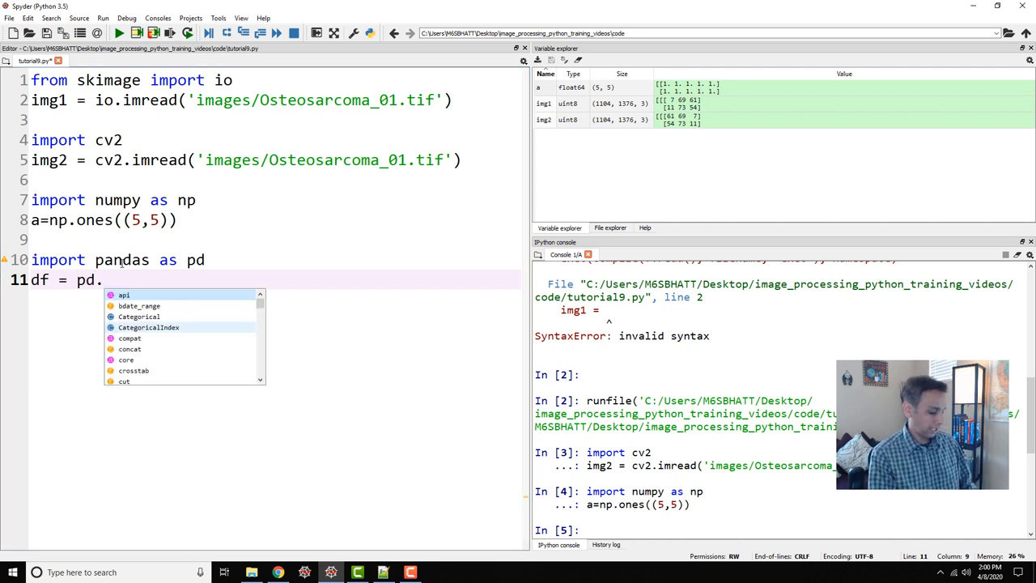
type("read_csv('")
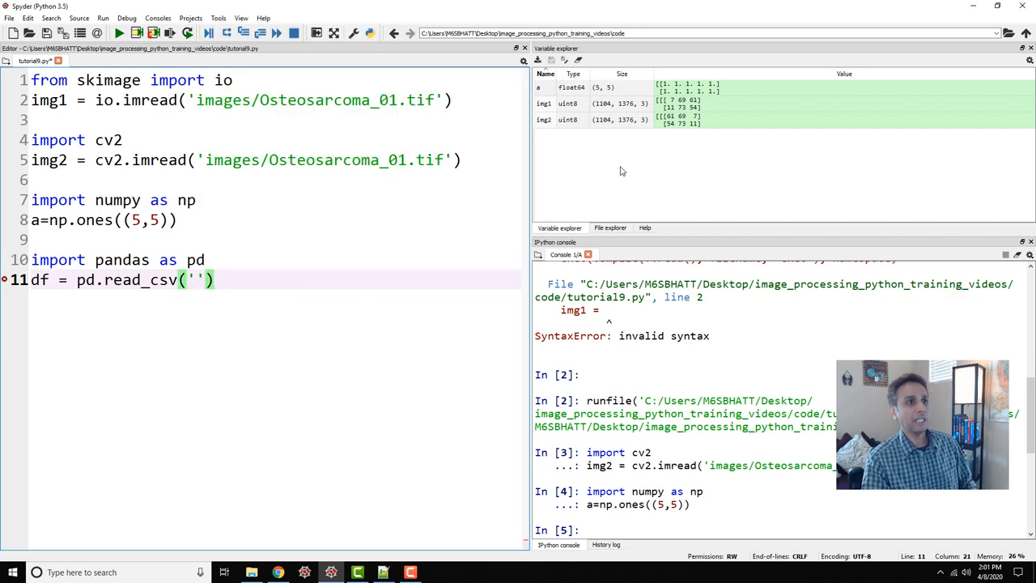
Step: Enter 'image_measurements.csv' as the read file name and add print(df.head())
left_click(609, 227)
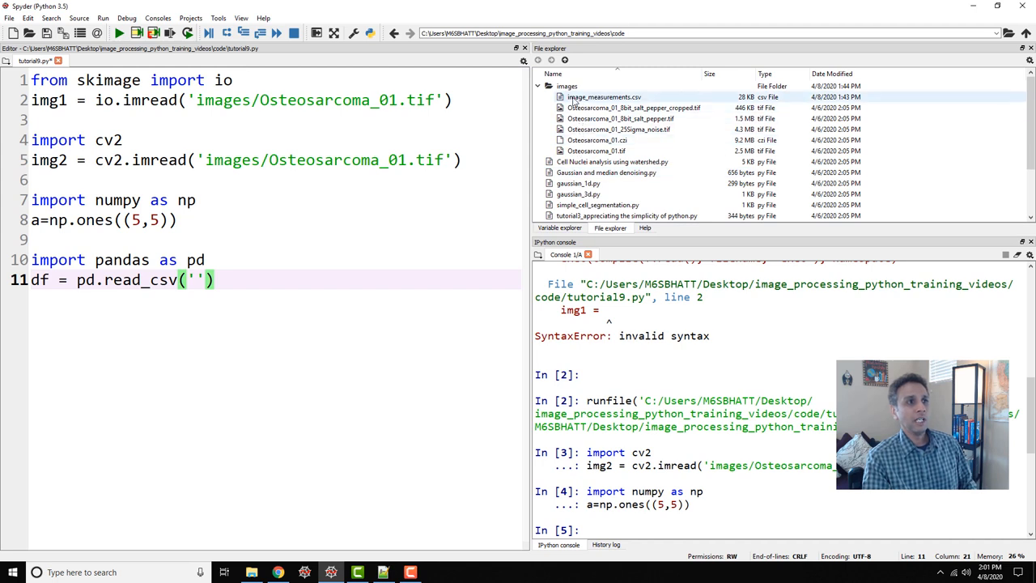
type("I")
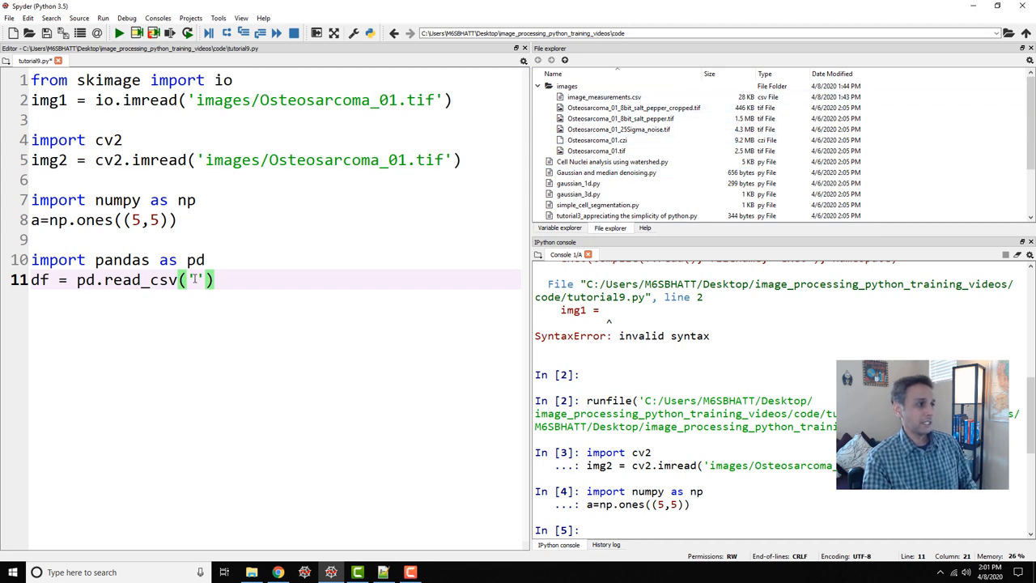
type("mage_m")
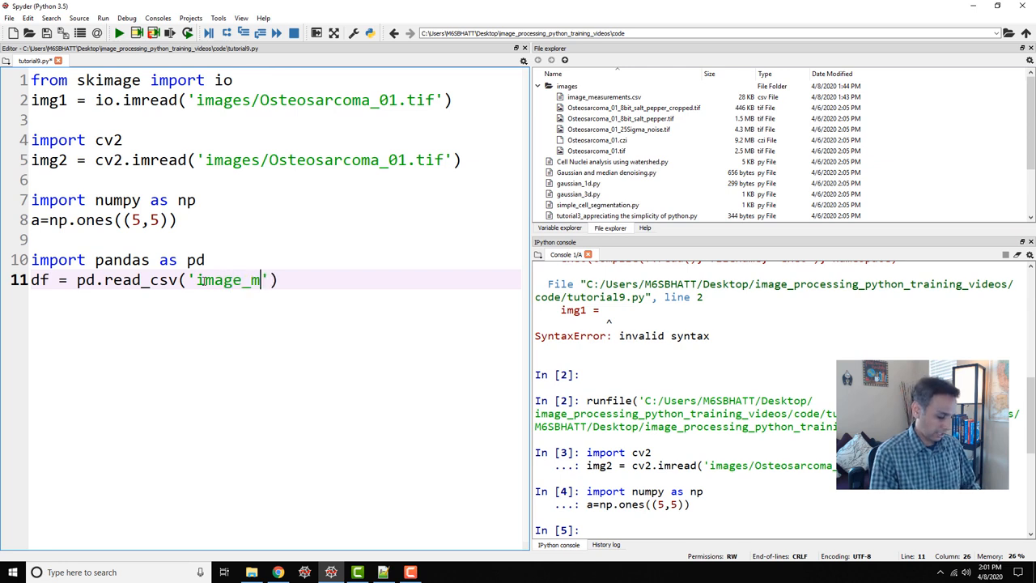
type("easurements.")
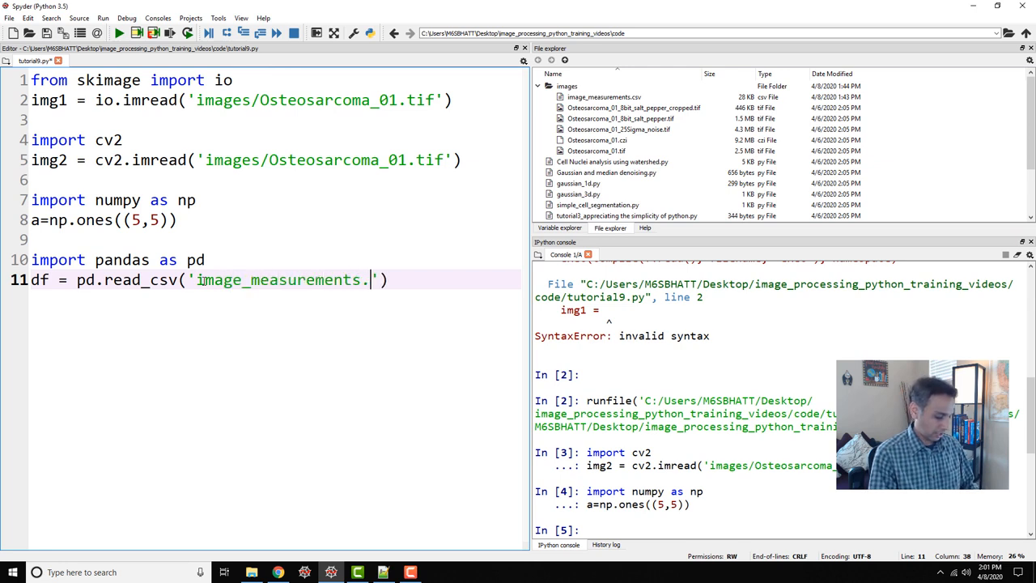
type("csv")
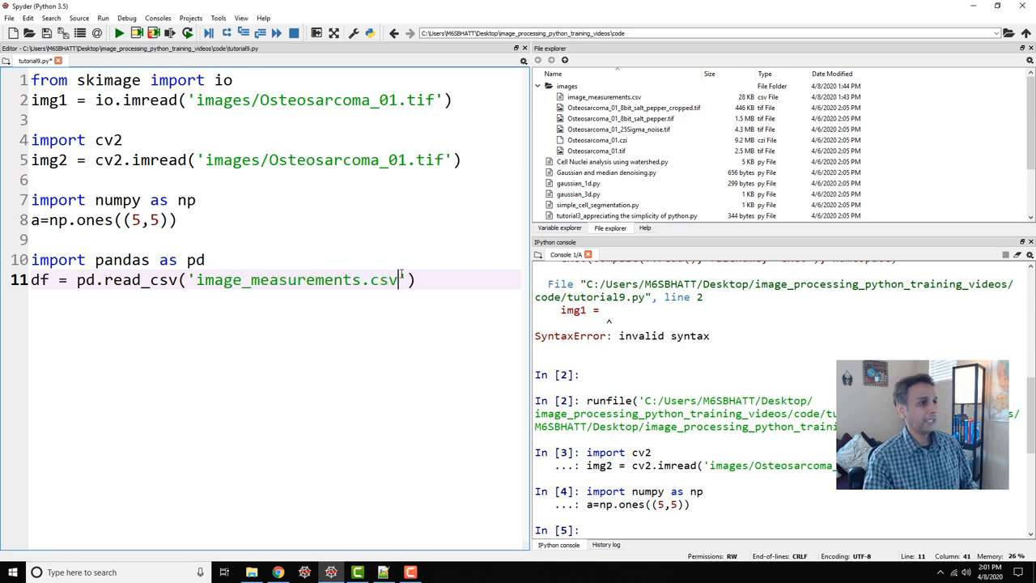
type("pr")
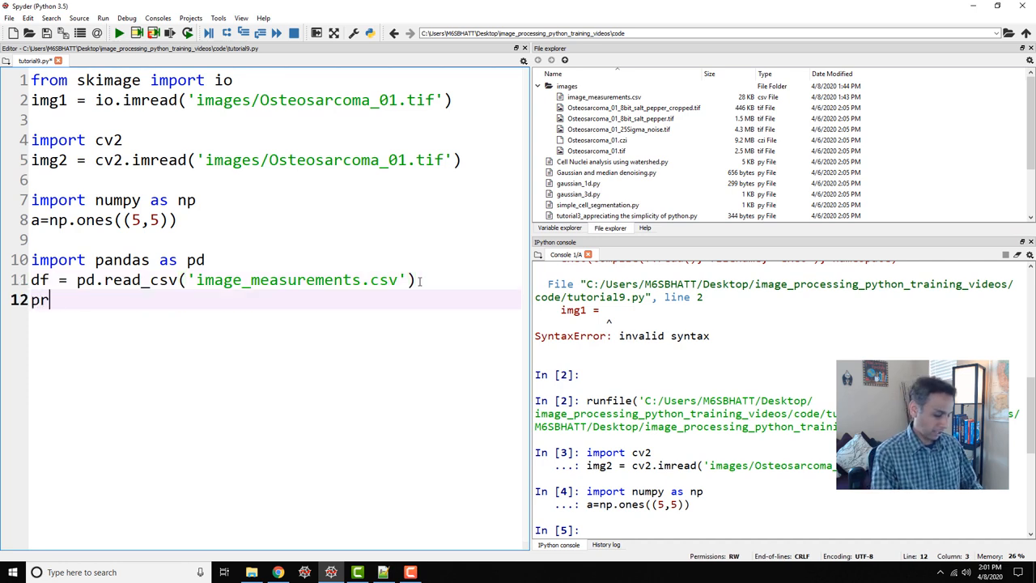
type("int")
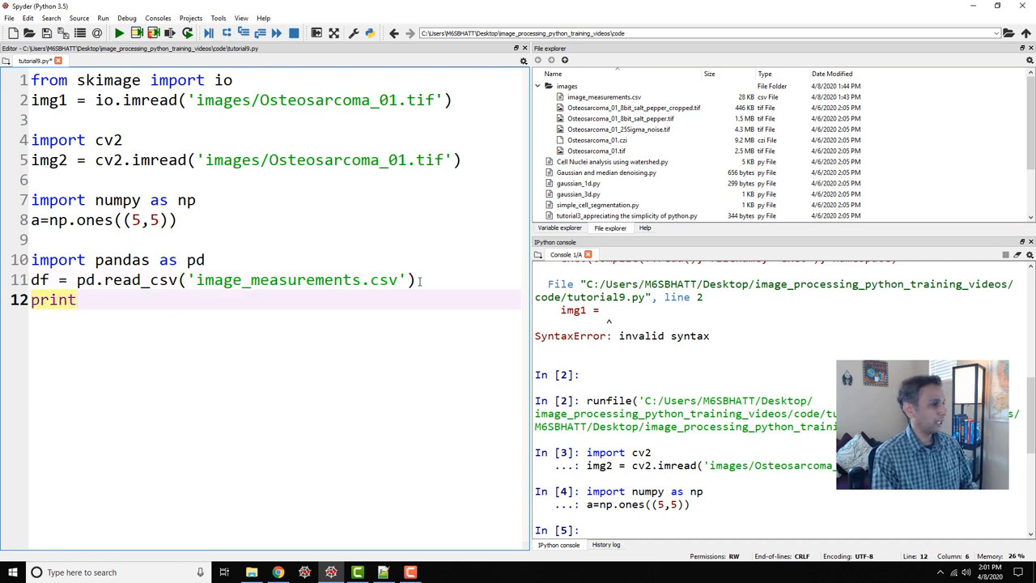
type("(df.")
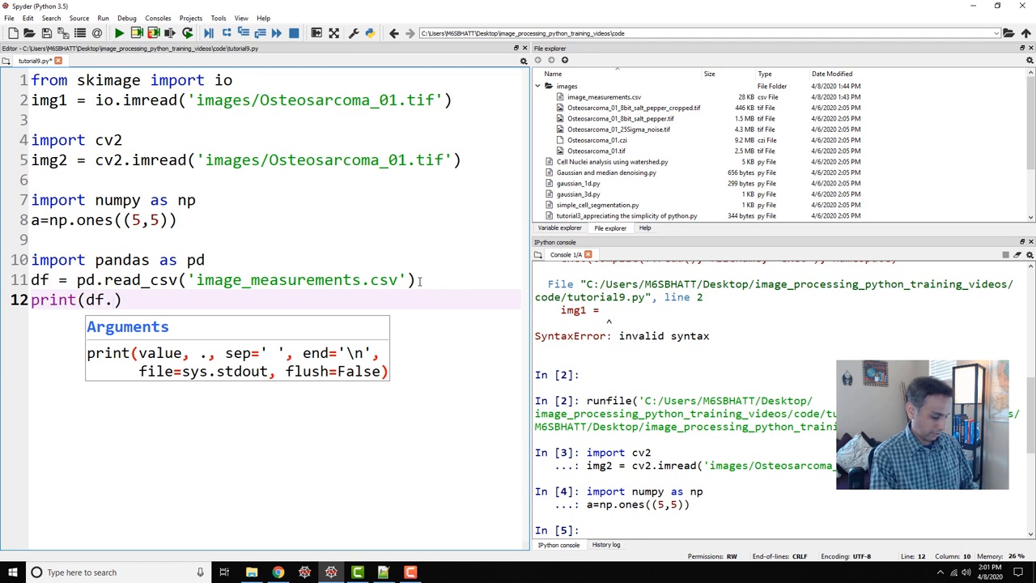
type("head()")
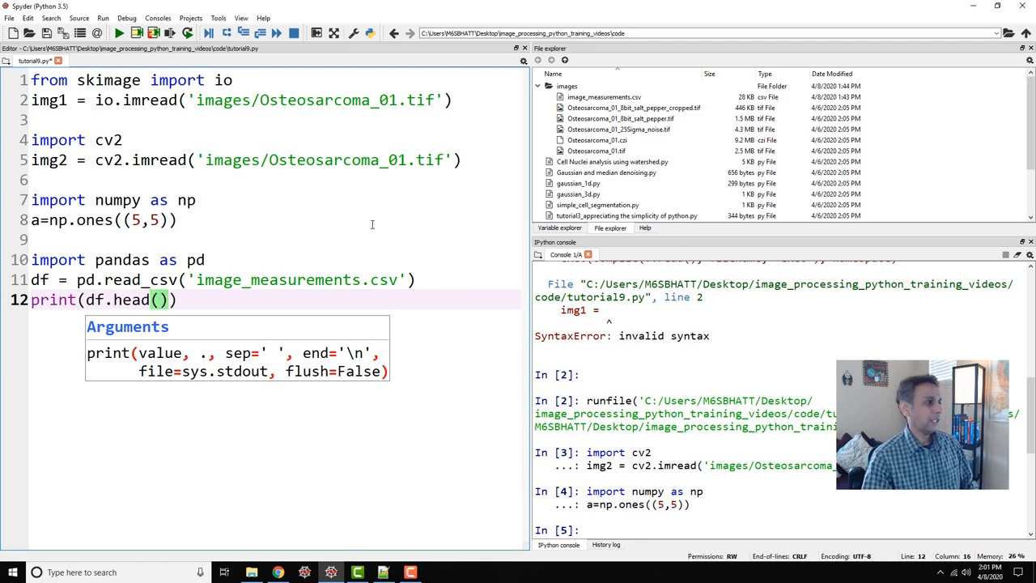
Step: Run the three pandas lines, then select the file name to fix its path
left_click_drag(31, 260, 177, 299)
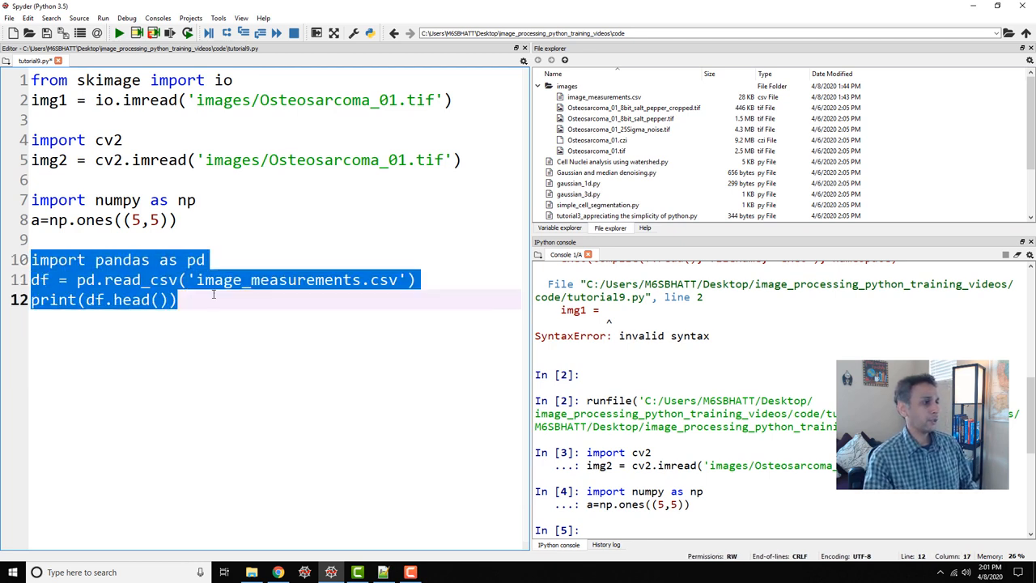
key("F5")
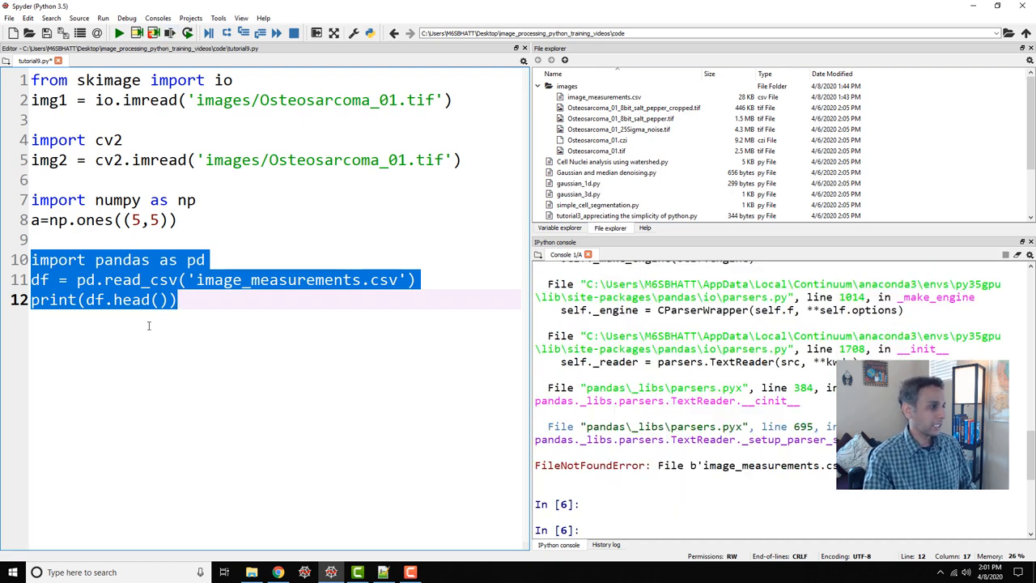
left_click(133, 299)
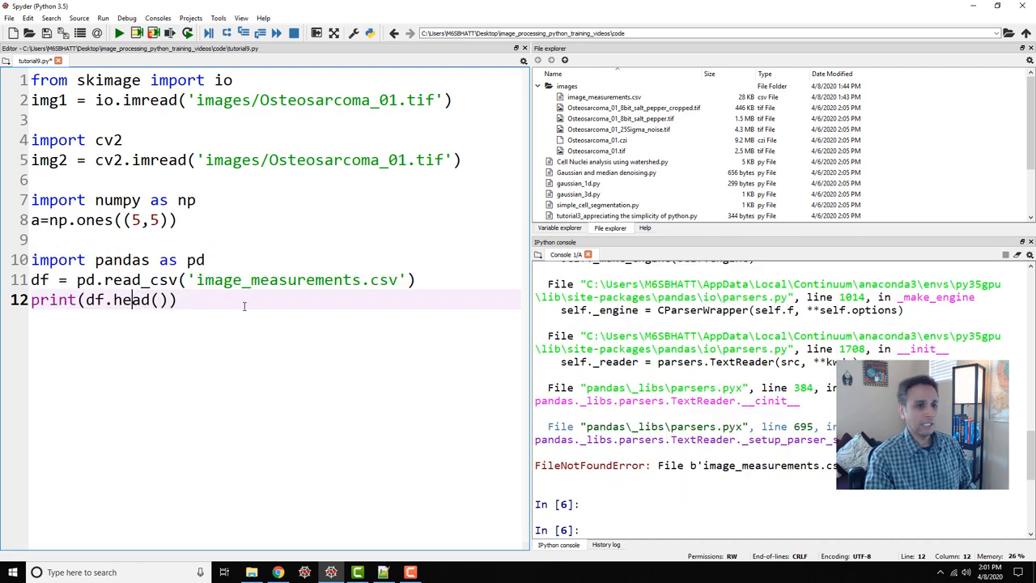
double_click(133, 299)
type("images/")
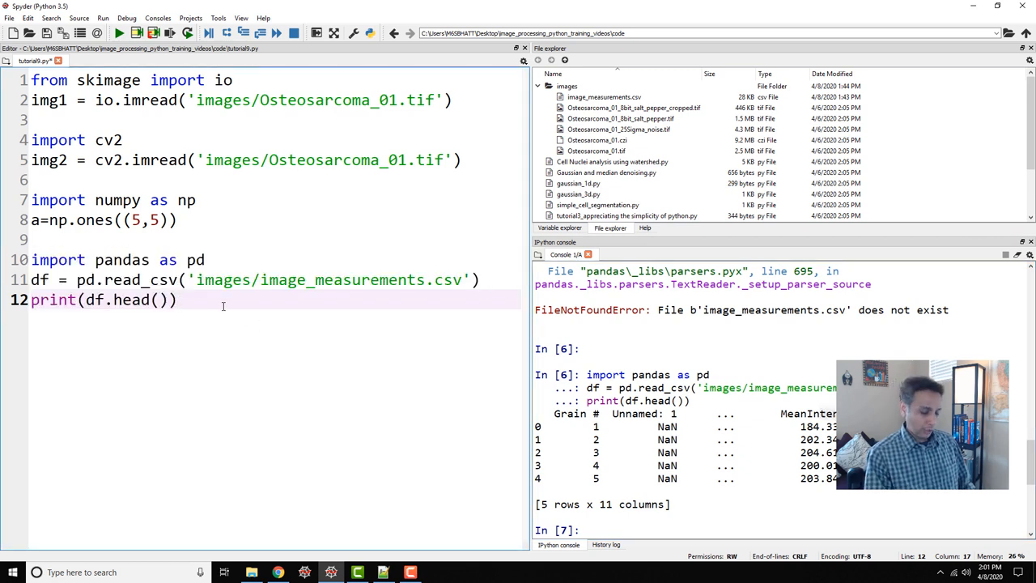
Step: Add a new line 'from matplotlib import pyplot as plt' below the print statement
key("enter")
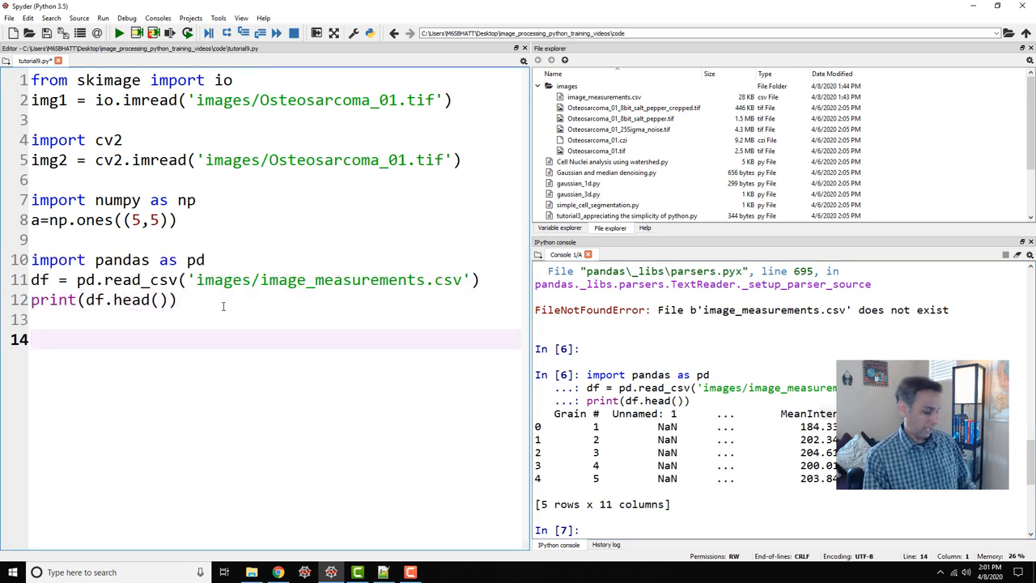
type("from matp")
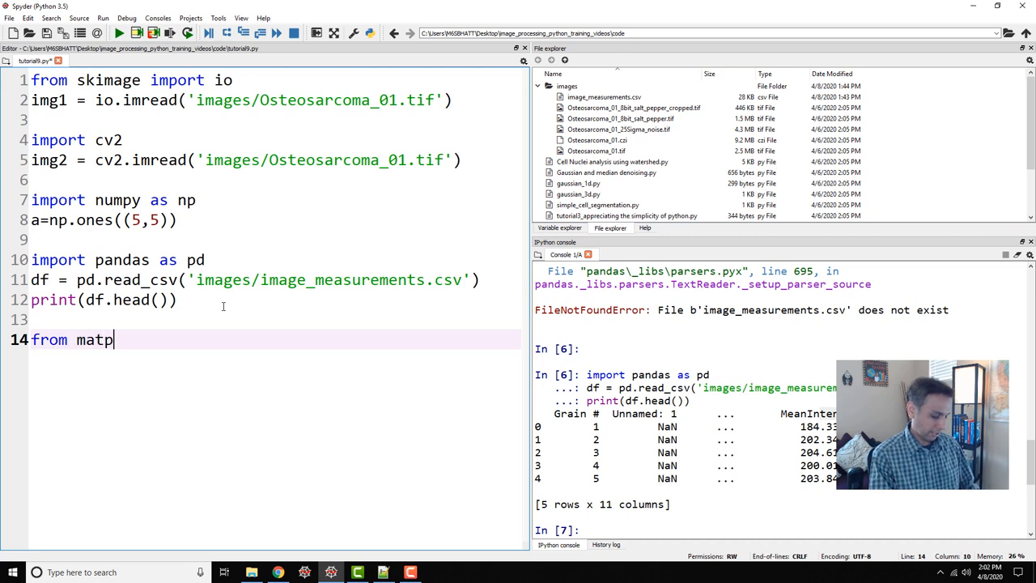
type("lotlib import pyplot as plt")
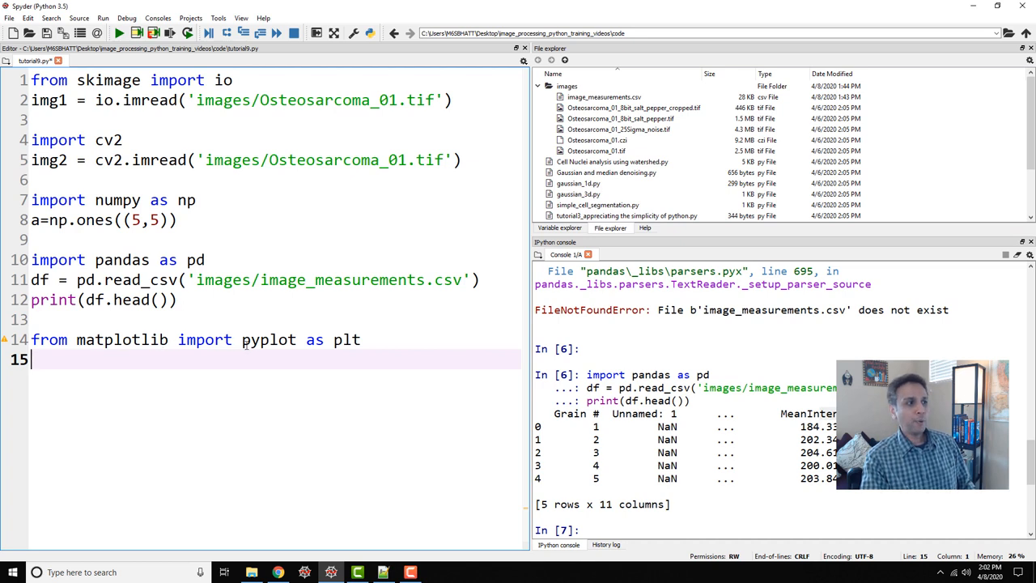
double_click(268, 340)
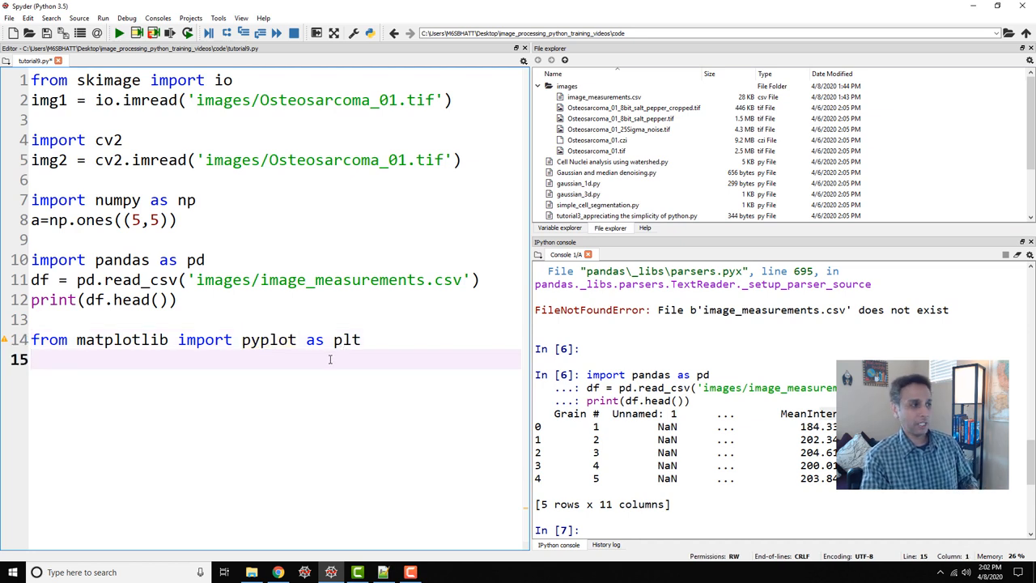
Step: Add the line 'plt.imshow(img1)' to display the first image
type("plt.")
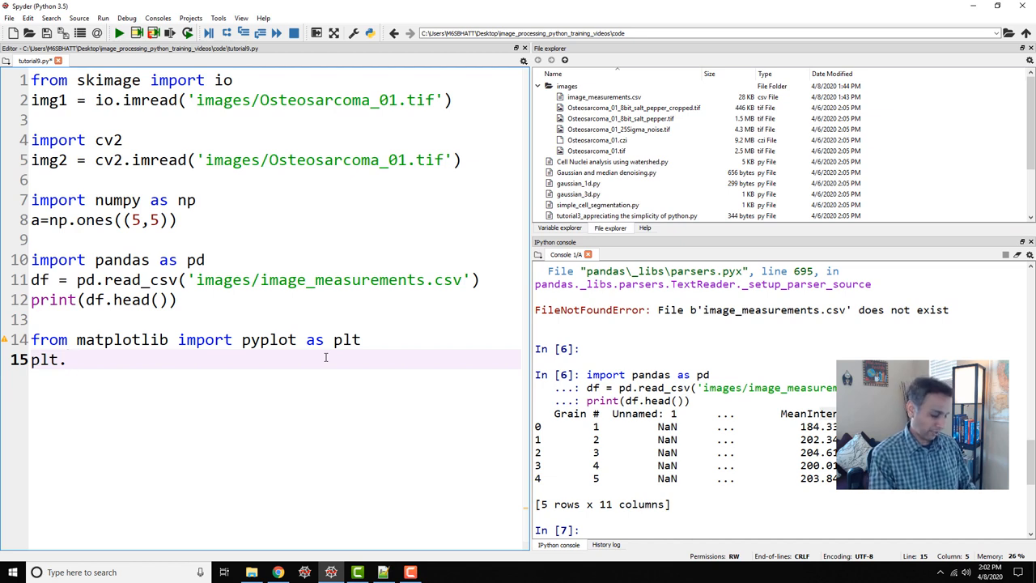
type("imshow")
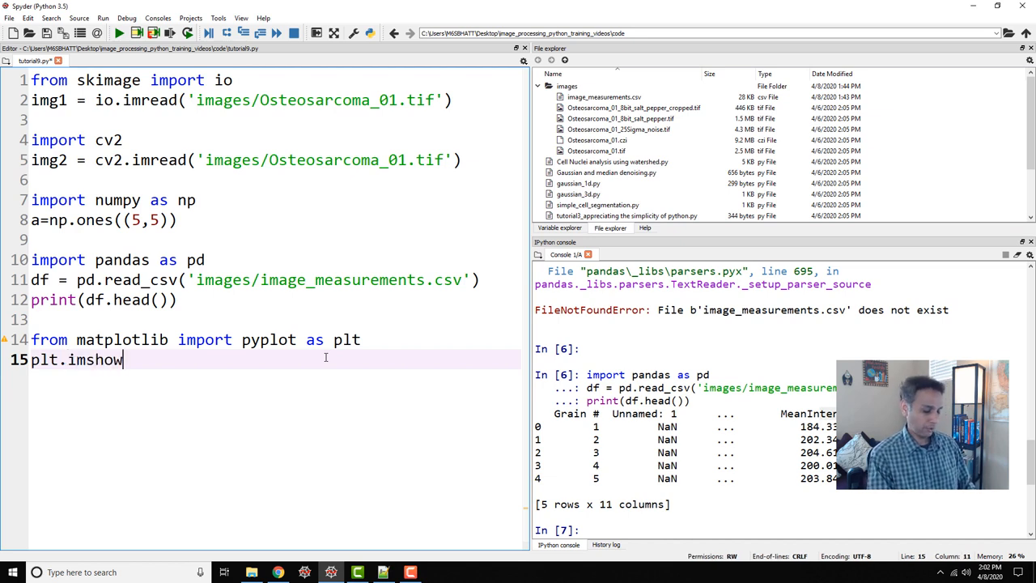
type("()")
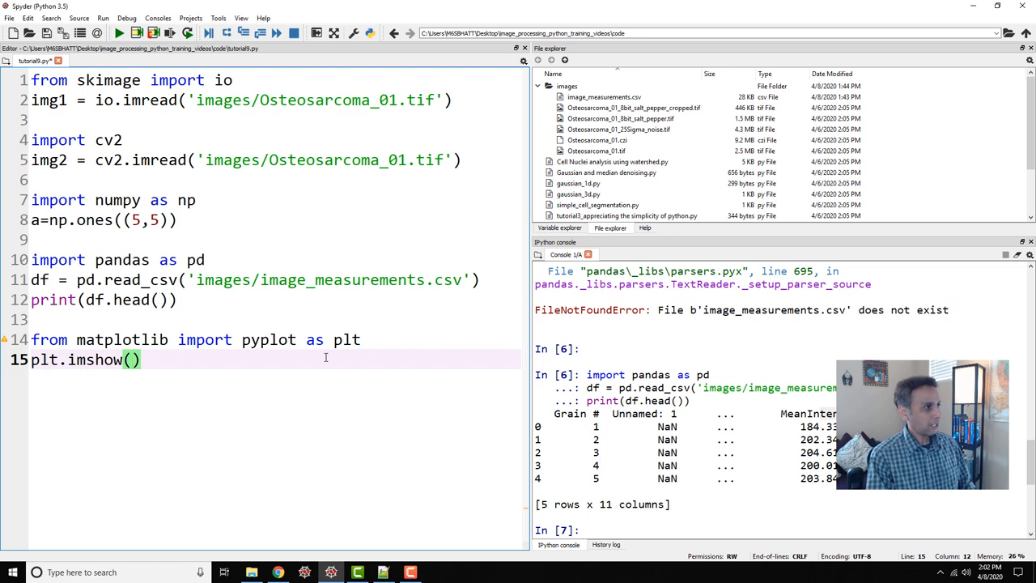
type("im")
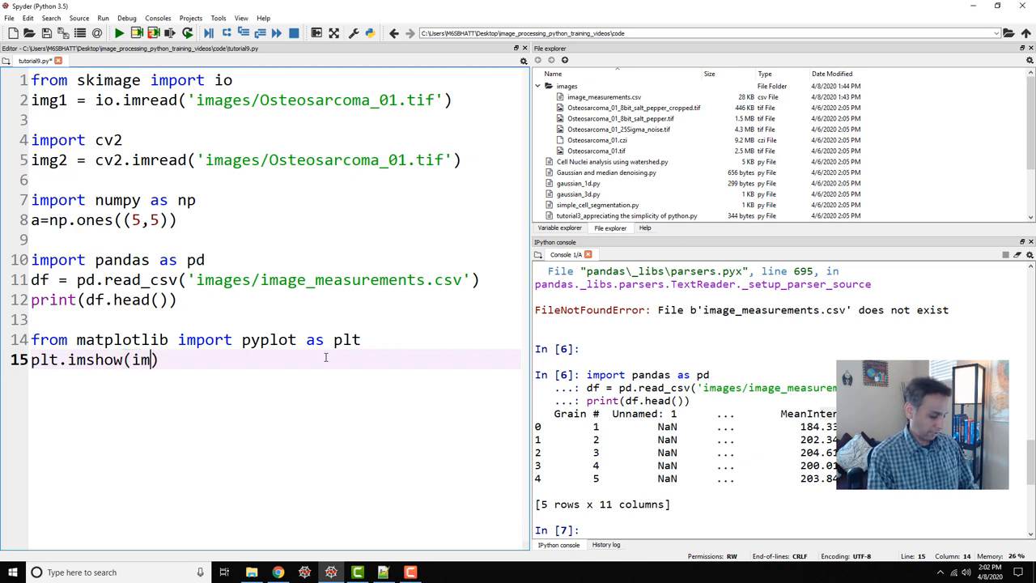
type("g1")
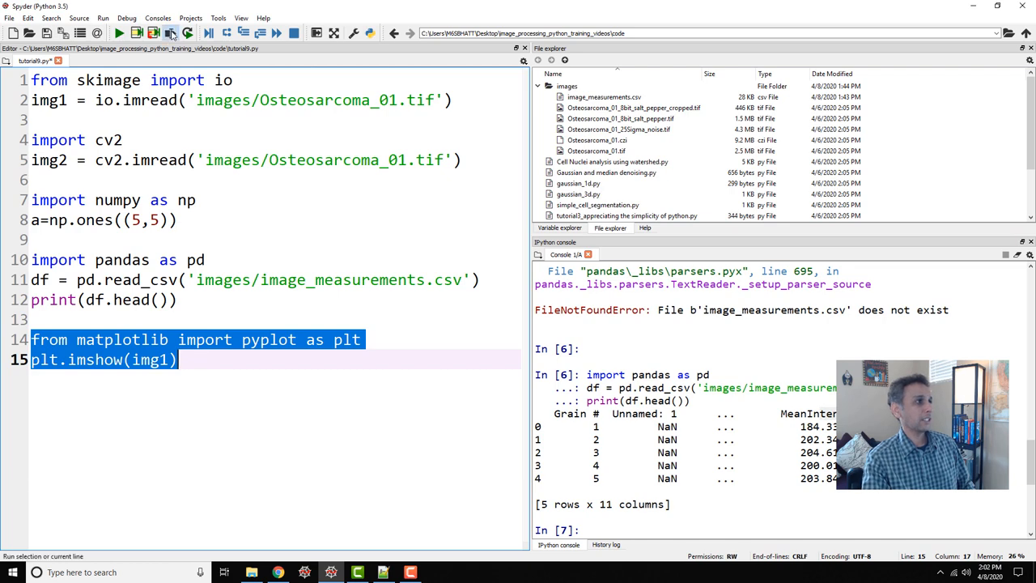
Step: Run the selected pyplot lines to display img1 inline, then show the Variable explorer
left_click(170, 33)
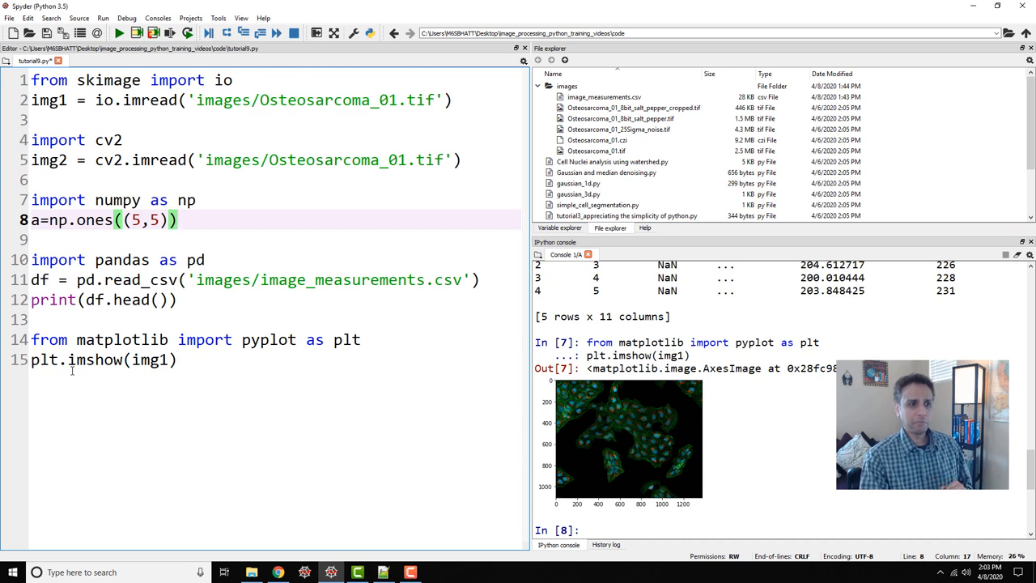
left_click(560, 227)
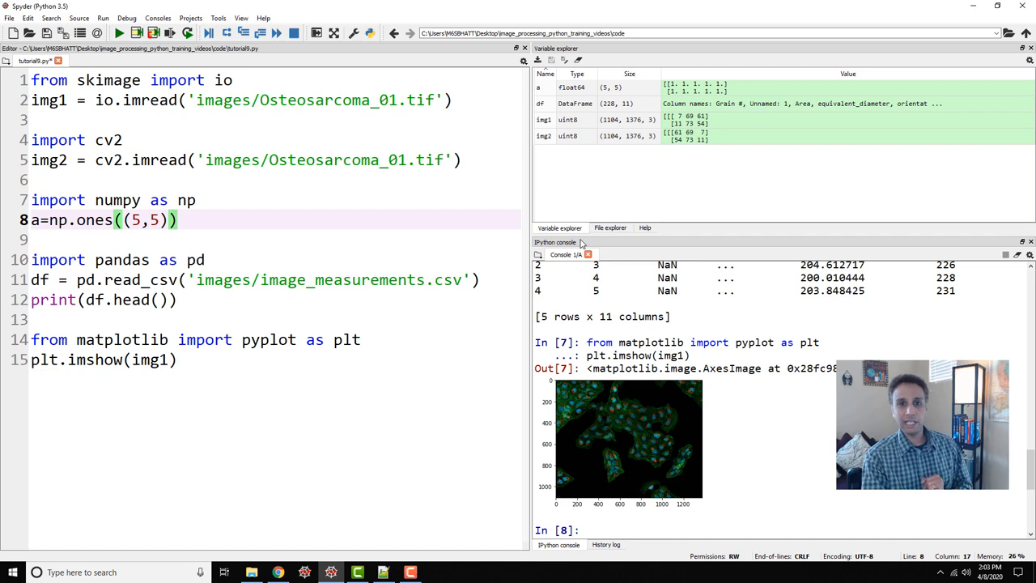
Step: Open img1 in the NumPy array viewer and set Axis to 2 to view one colour channel
left_click(543, 120)
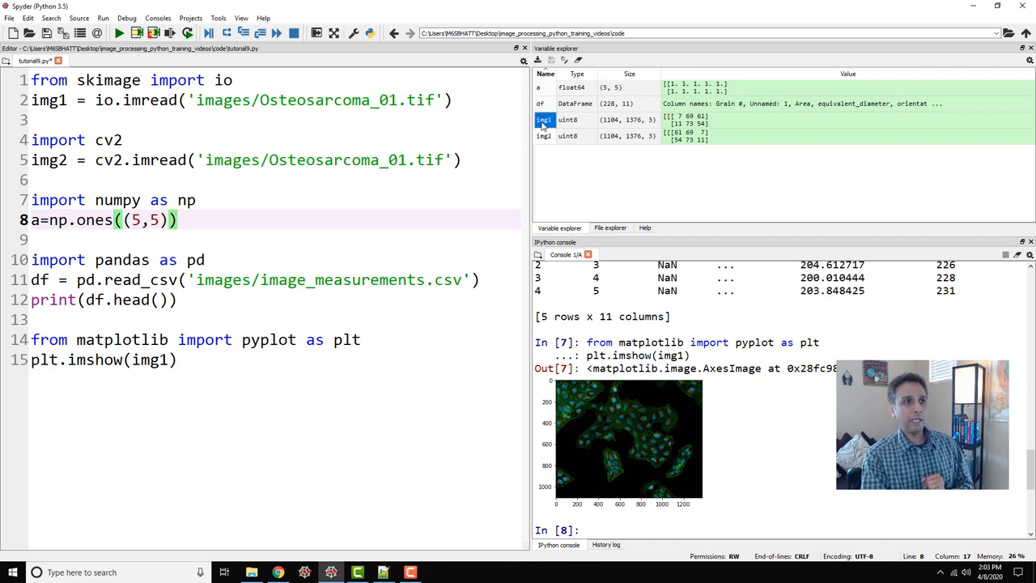
double_click(544, 119)
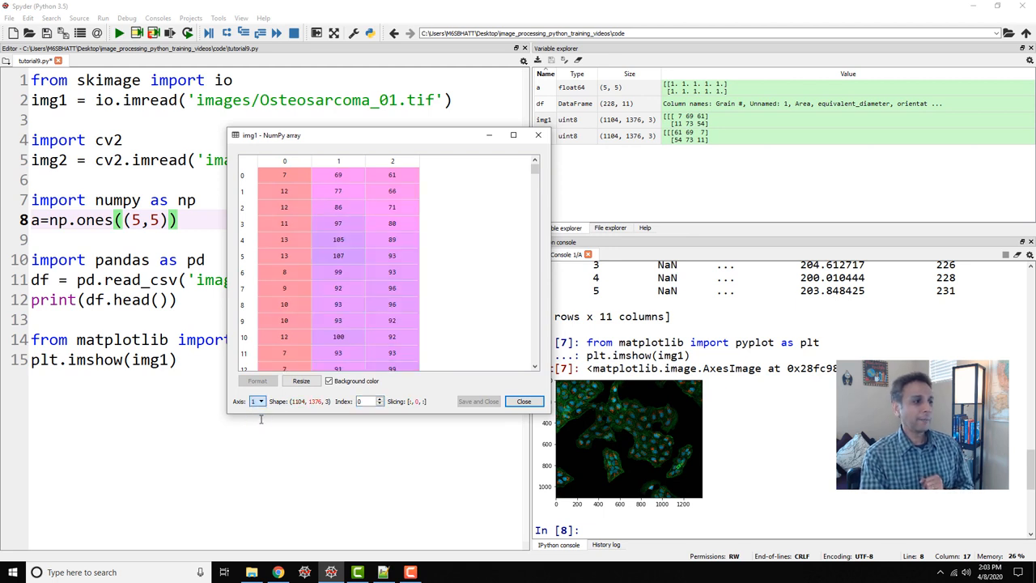
left_click(256, 400)
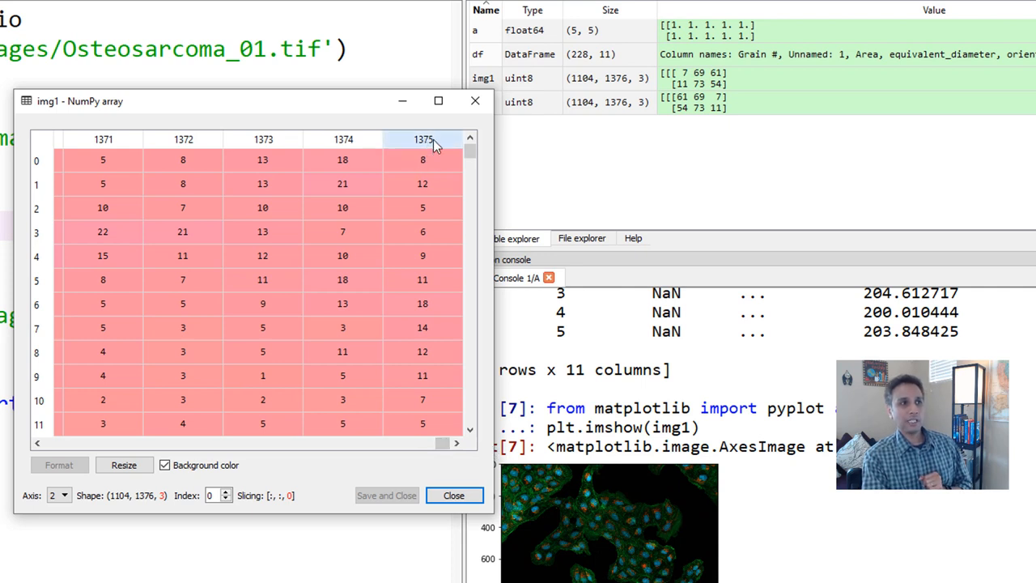
mouse_move(538, 125)
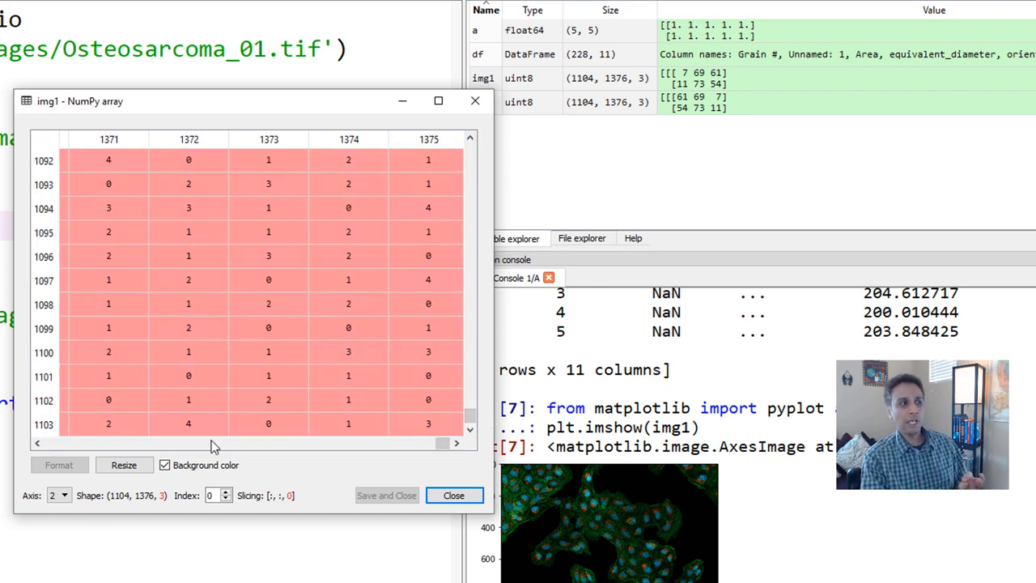
mouse_move(165, 491)
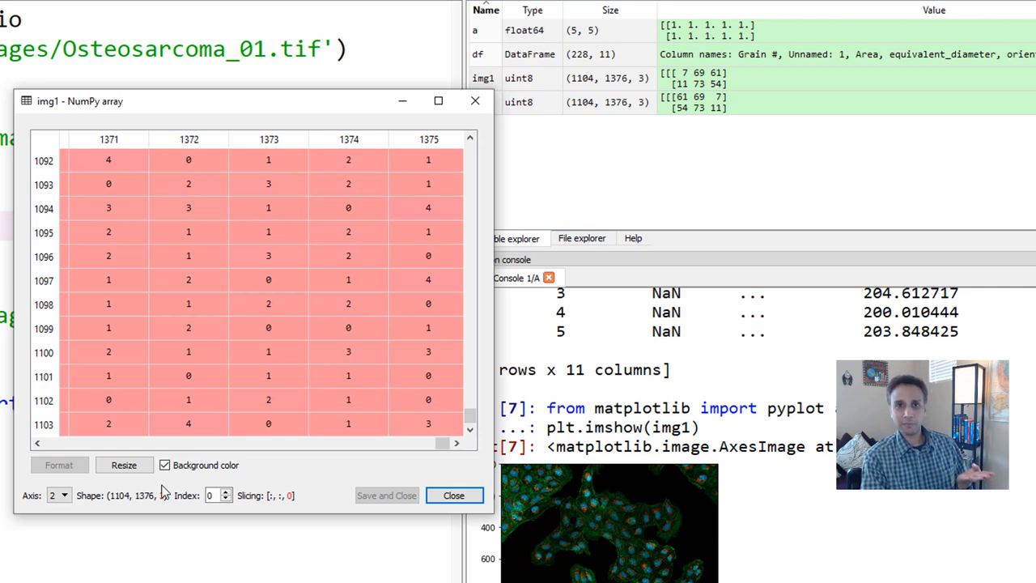
mouse_move(289, 378)
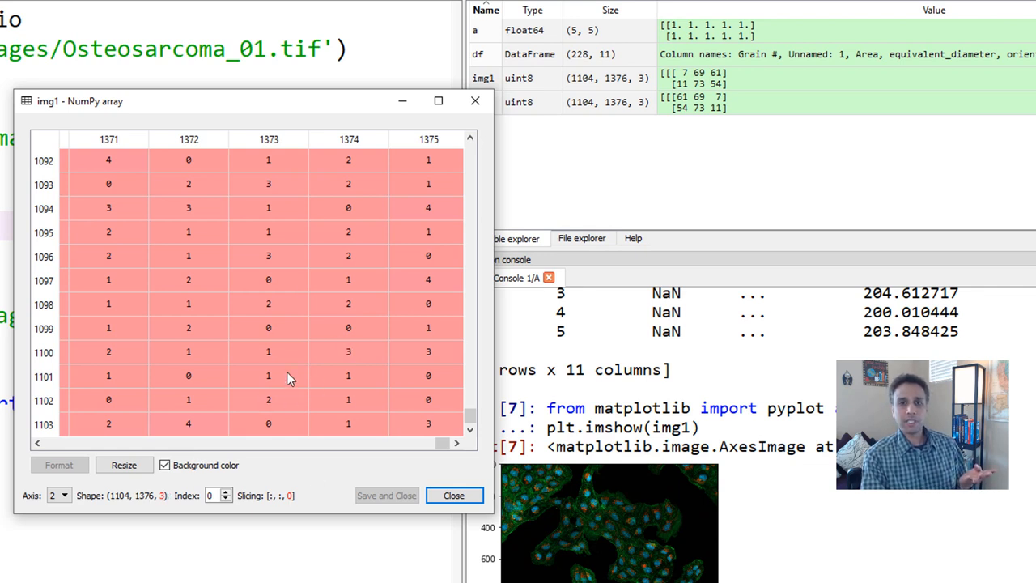